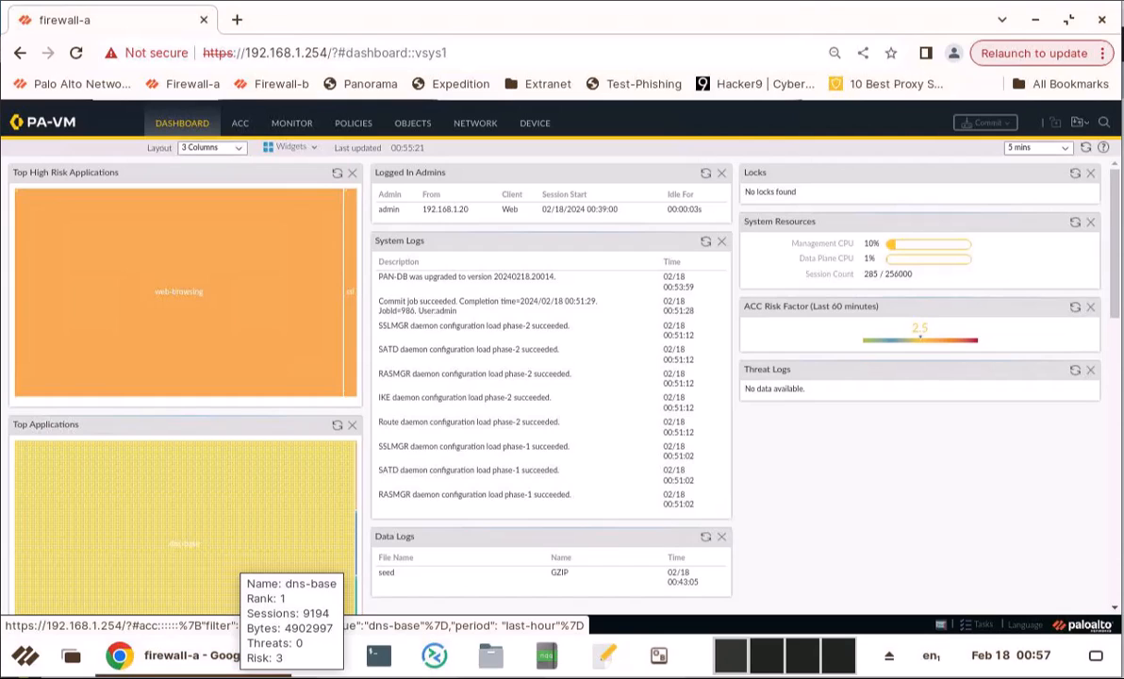
mouse_move(547, 142)
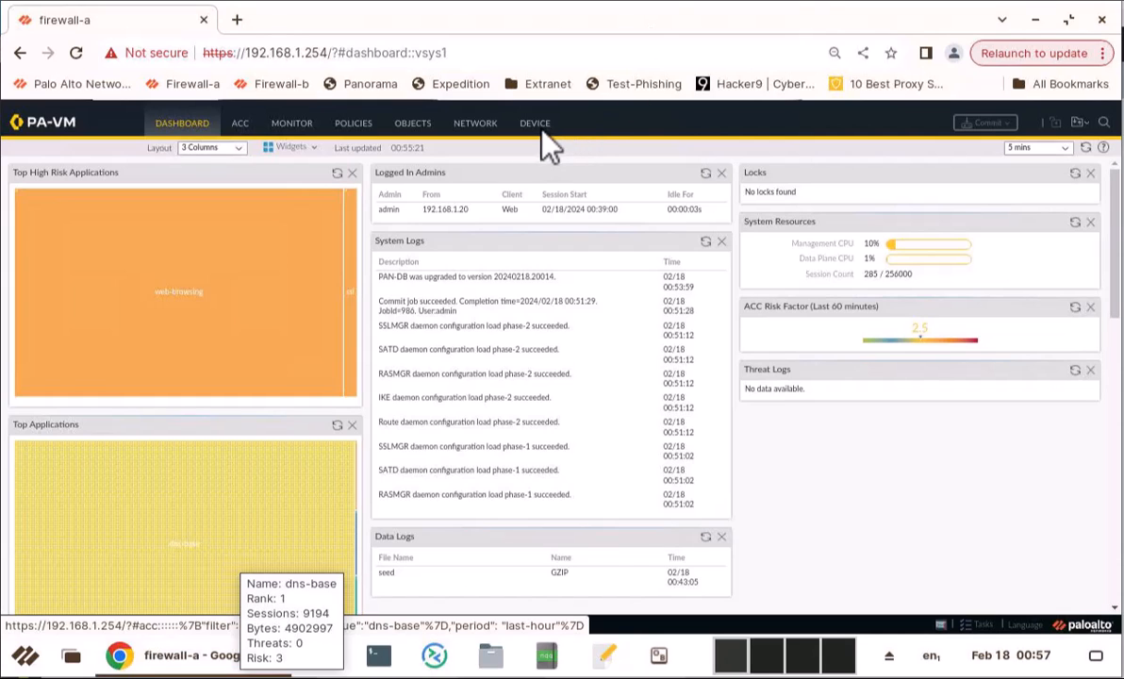
Go to the DEVICE section to reach Setup > Operations with Configuration Management actions
click(535, 122)
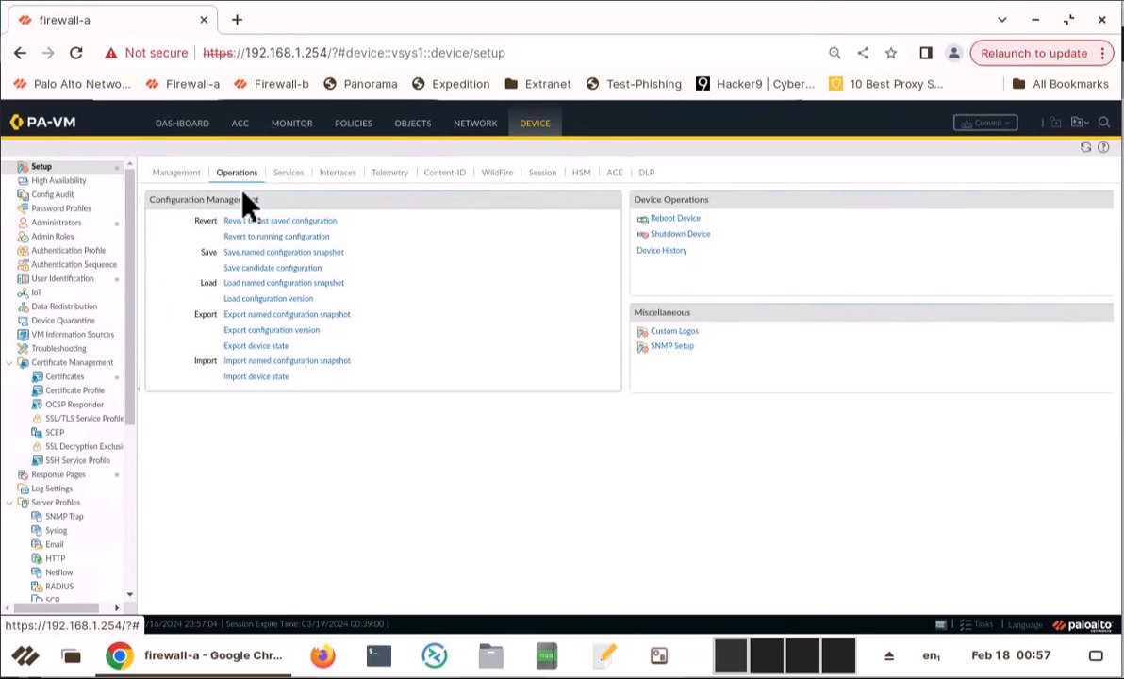
mouse_move(192, 273)
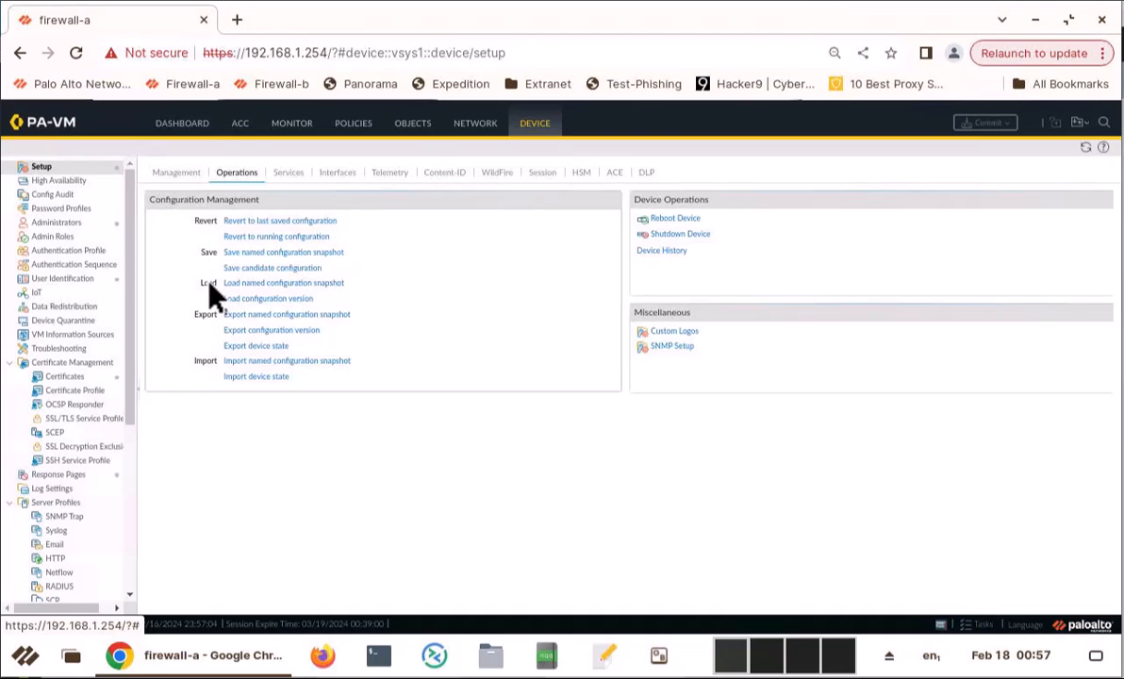
mouse_move(208, 324)
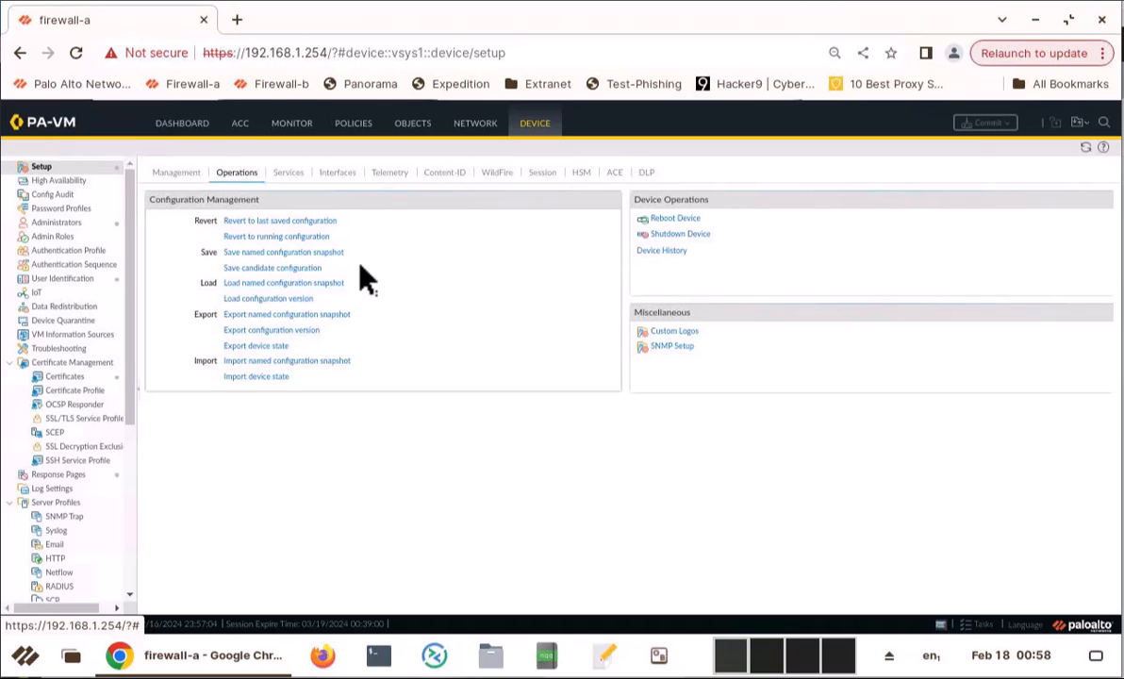
mouse_move(362, 279)
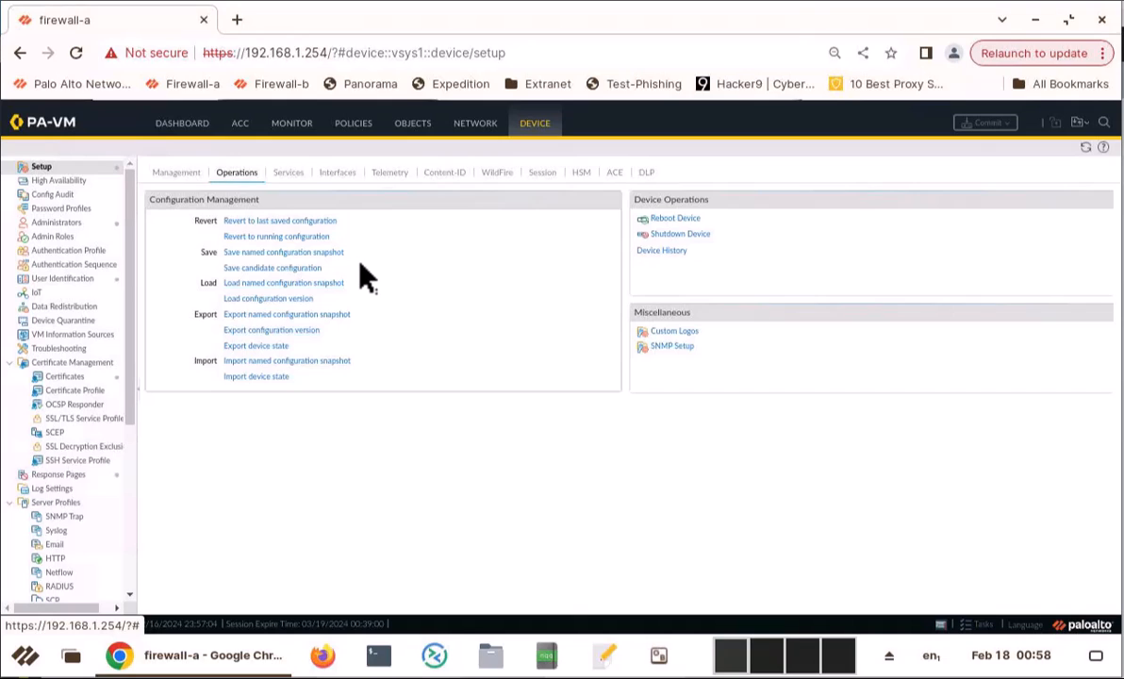
mouse_move(366, 274)
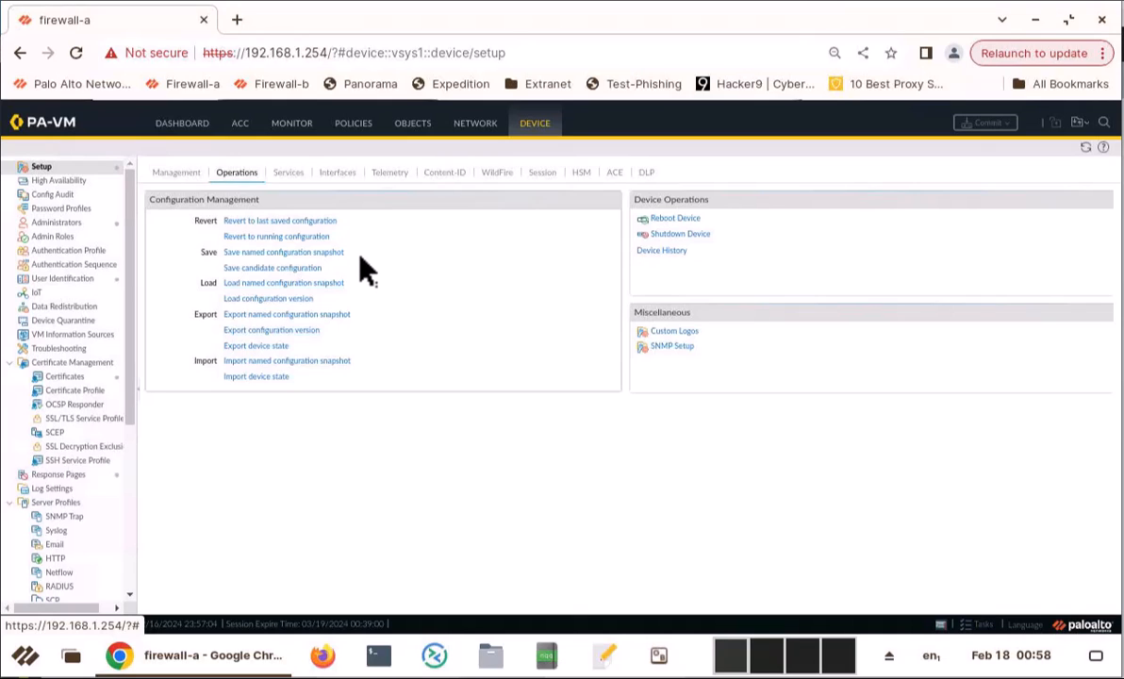
mouse_move(366, 272)
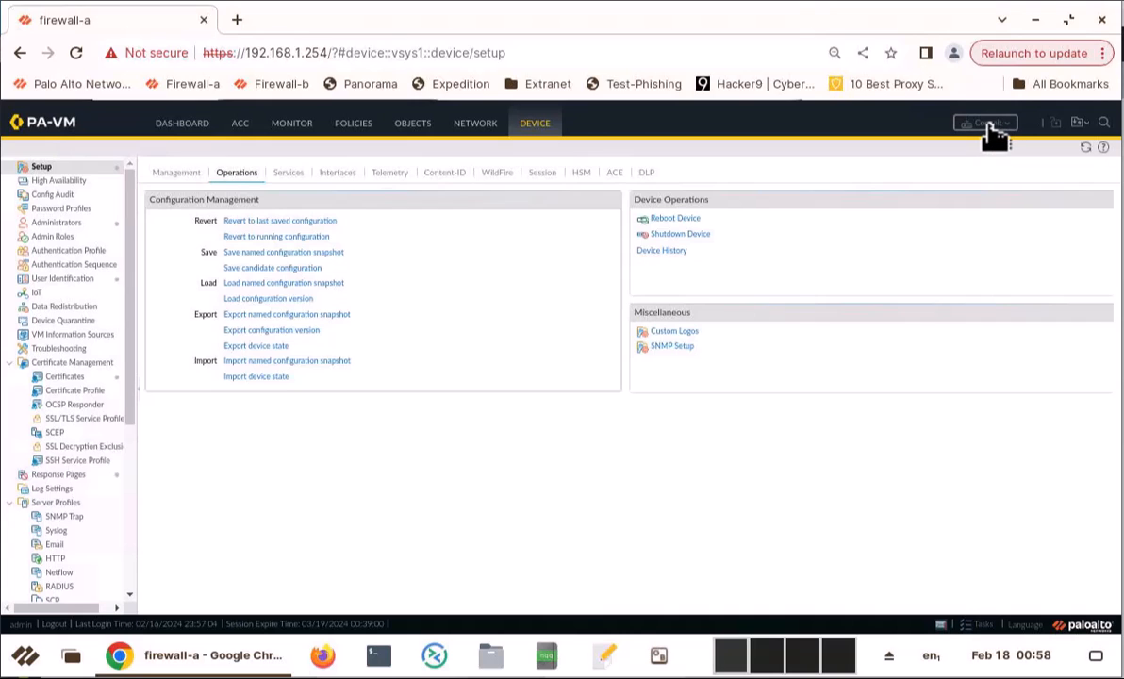
click(985, 122)
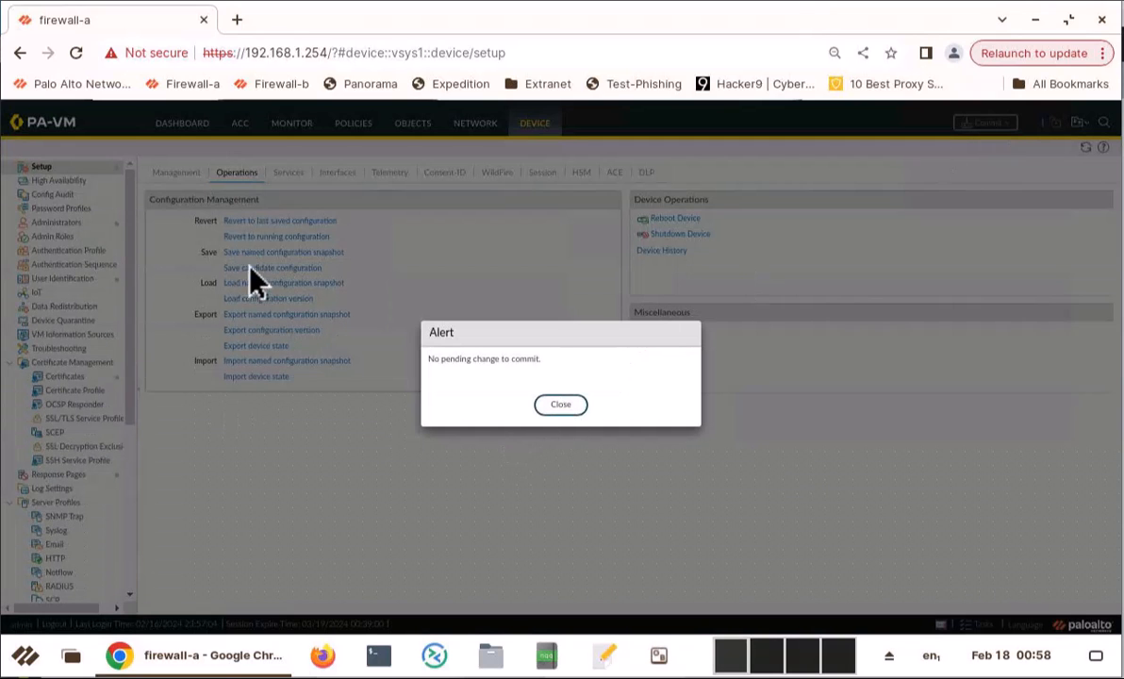
click(560, 404)
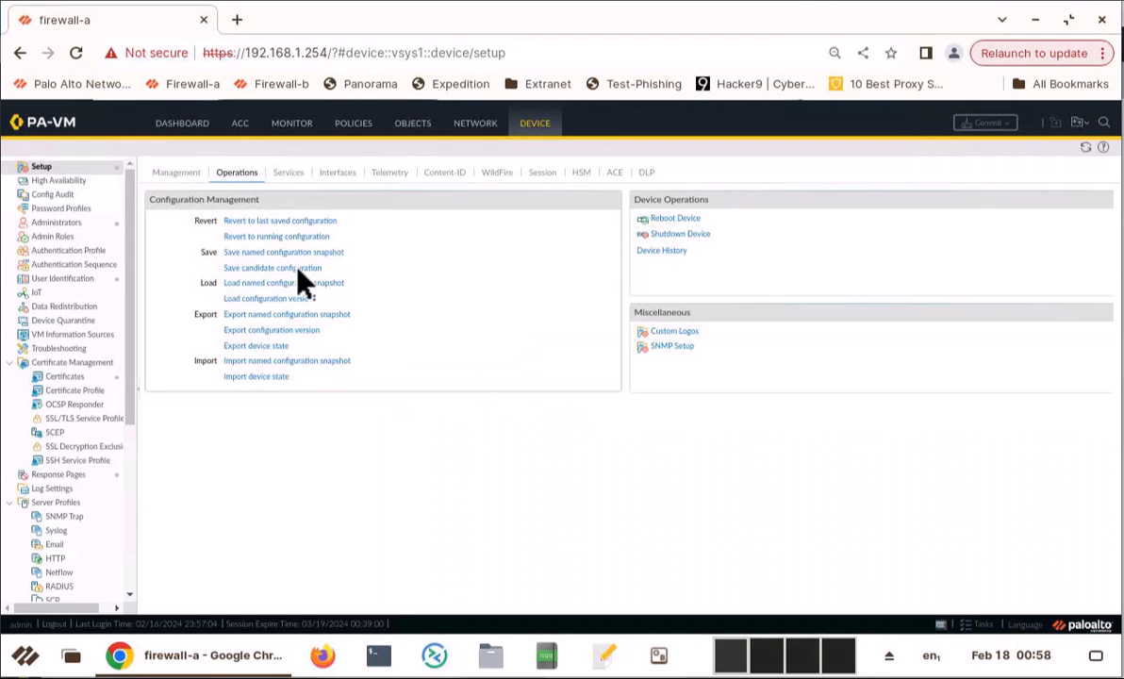
mouse_move(283, 257)
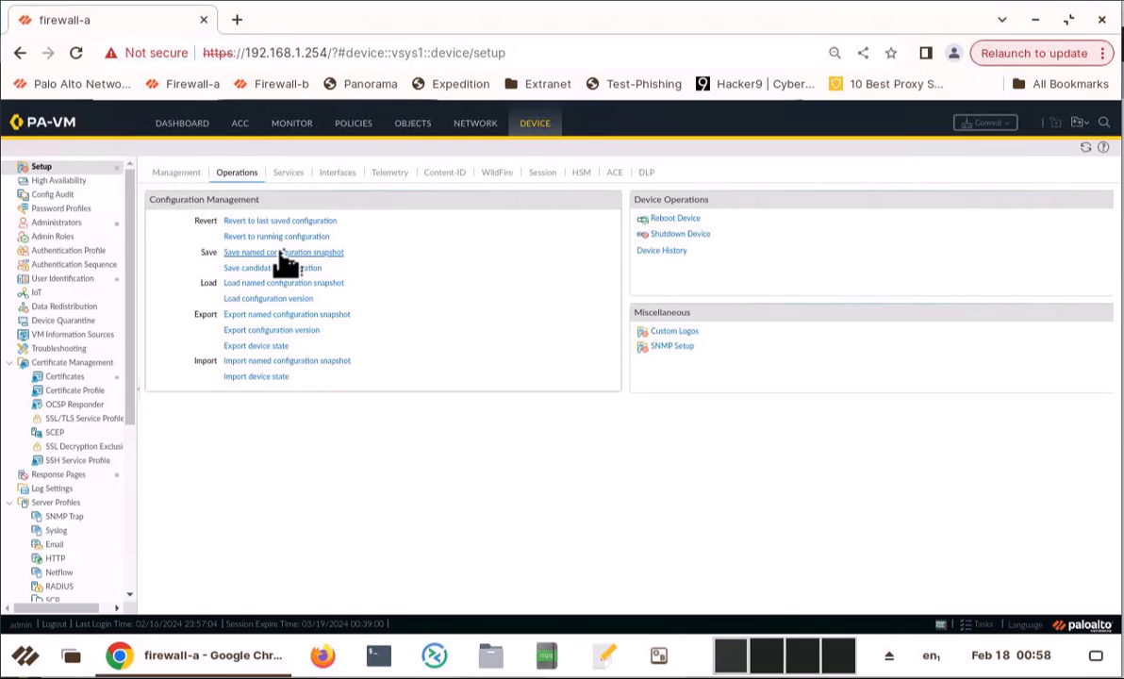
Save a named configuration snapshot called 02172024-0pm and dismiss the saved confirmation
click(283, 252)
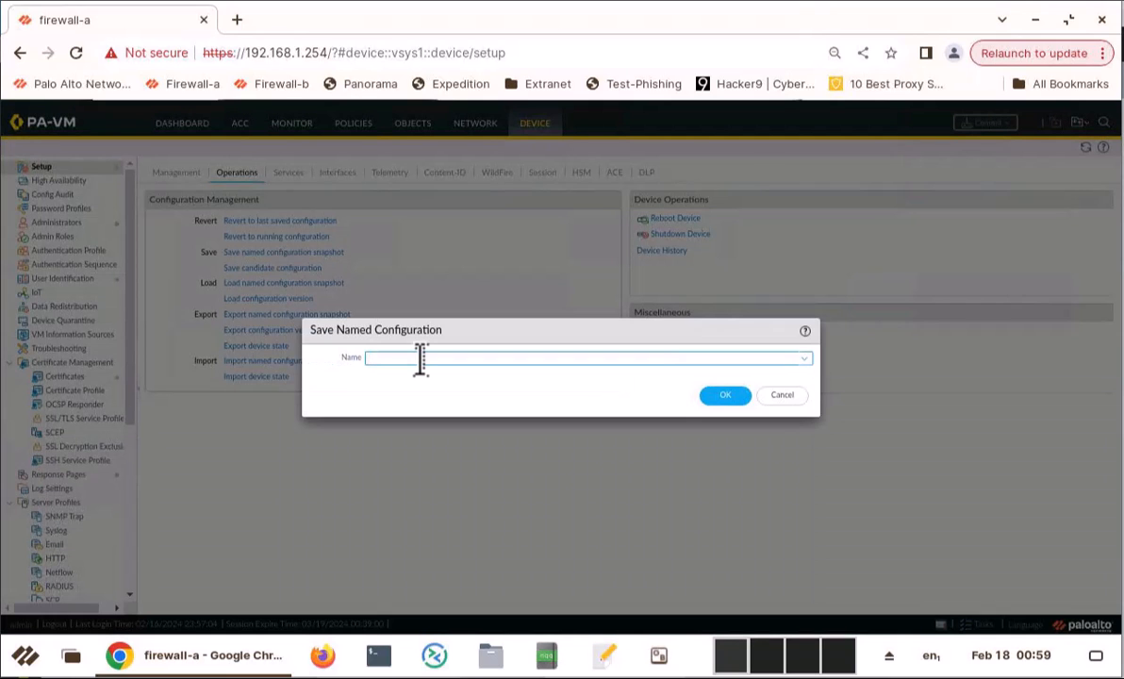
text(0217202)
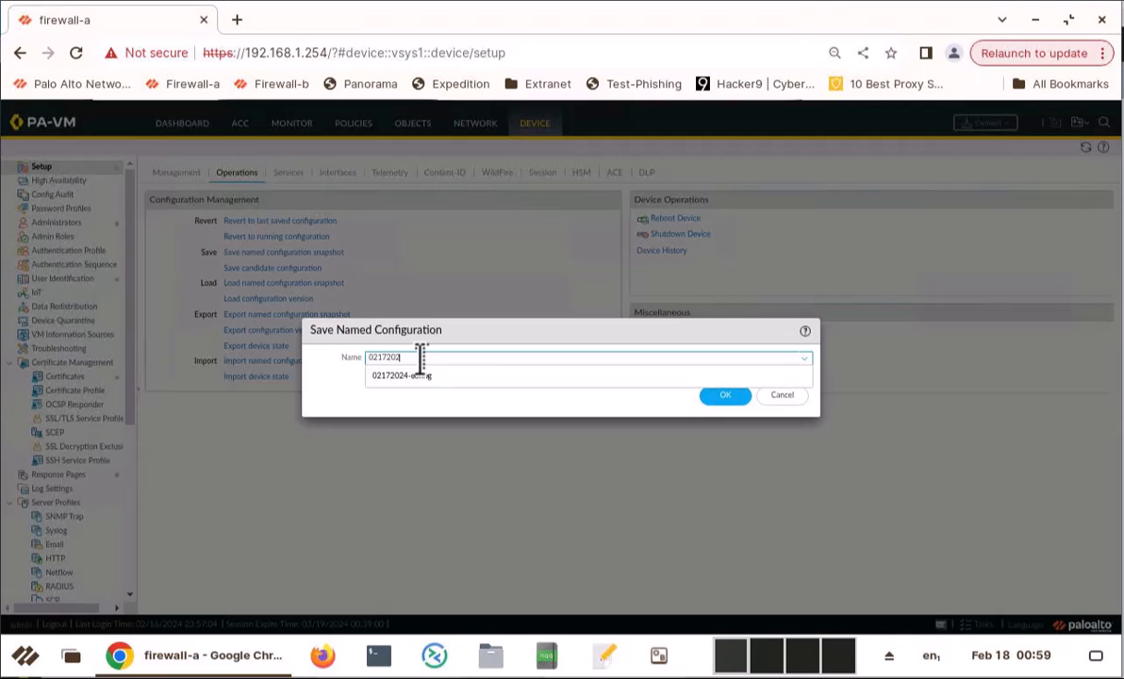
text(4-6pm-config)
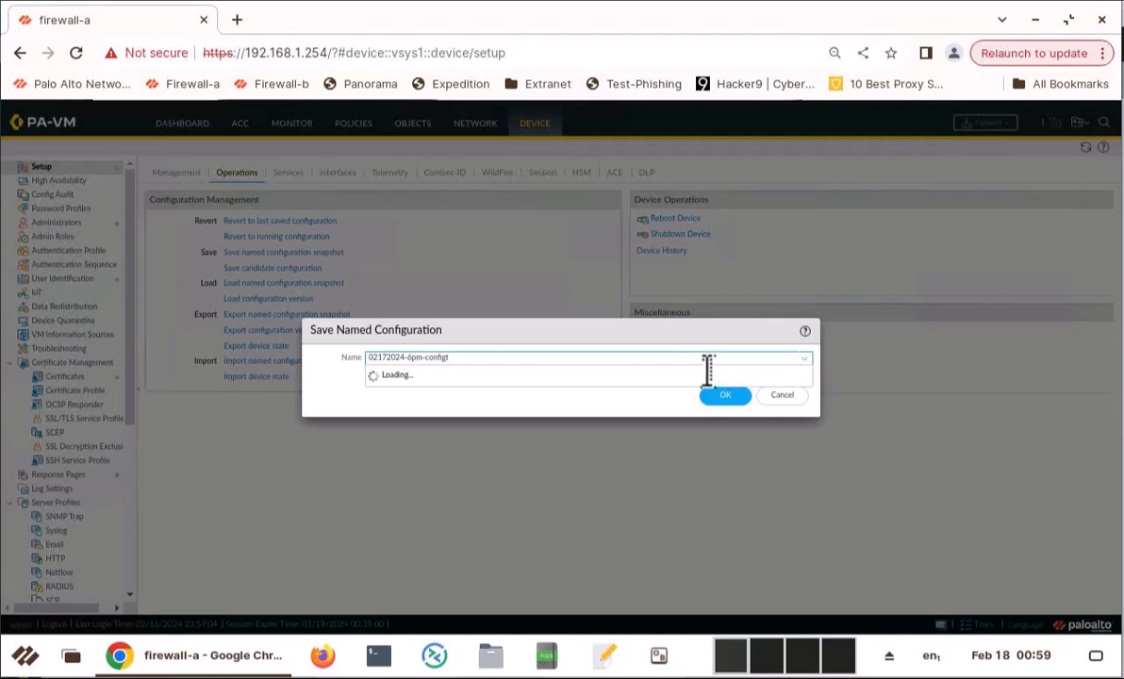
click(724, 395)
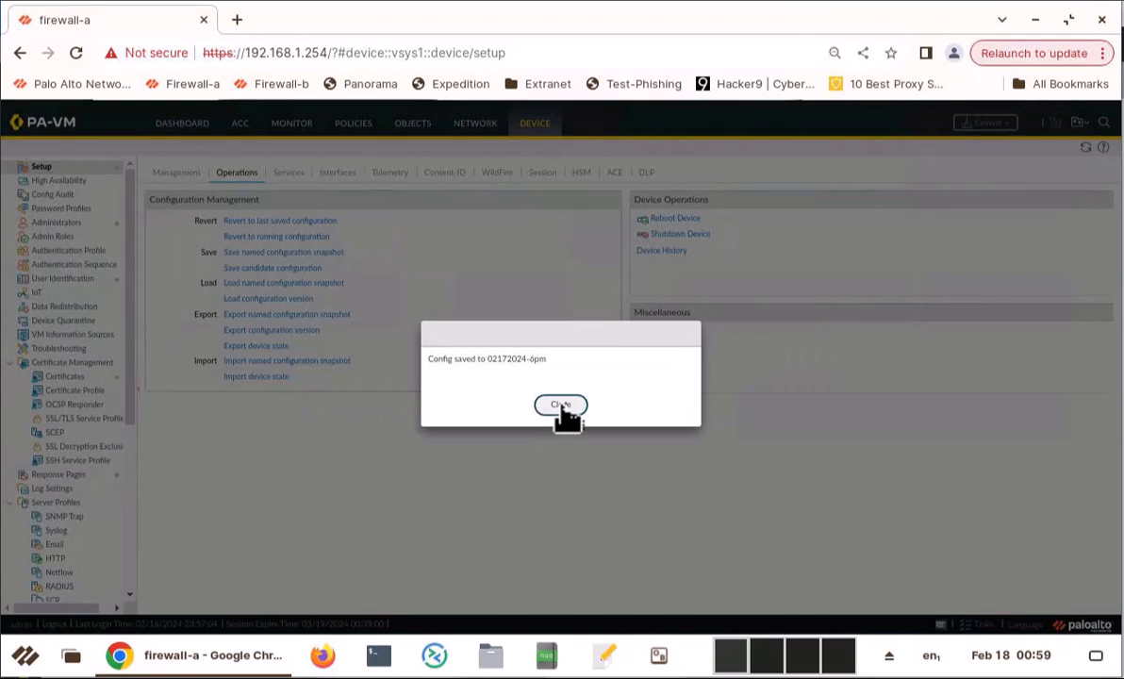
click(561, 404)
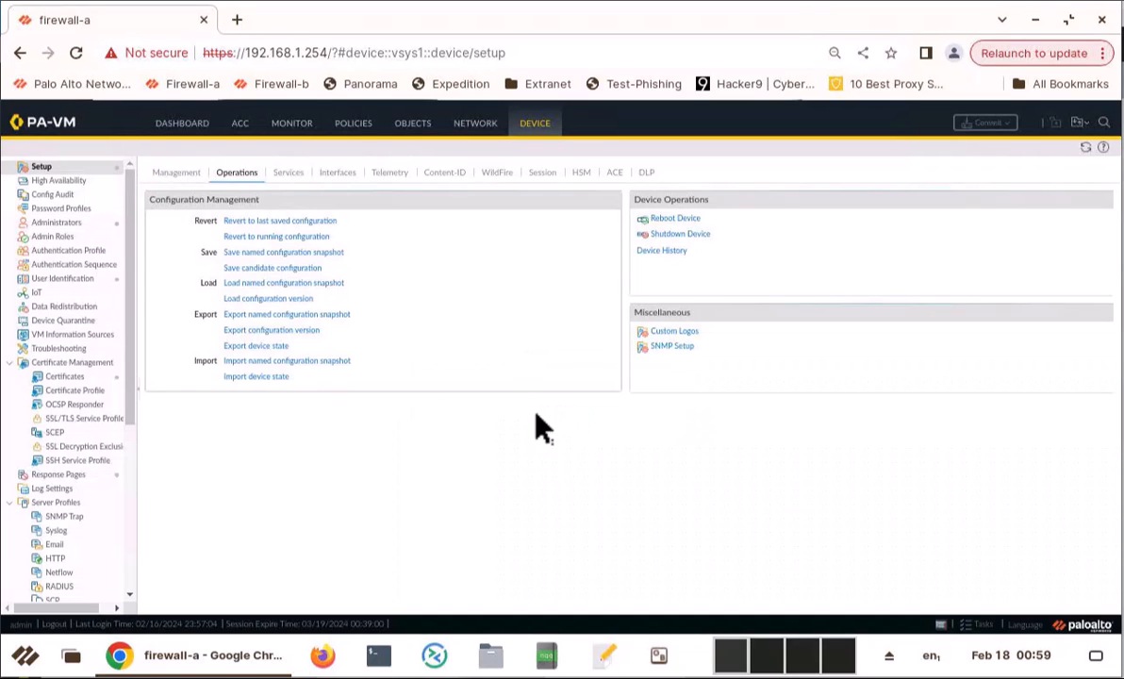
mouse_move(491, 238)
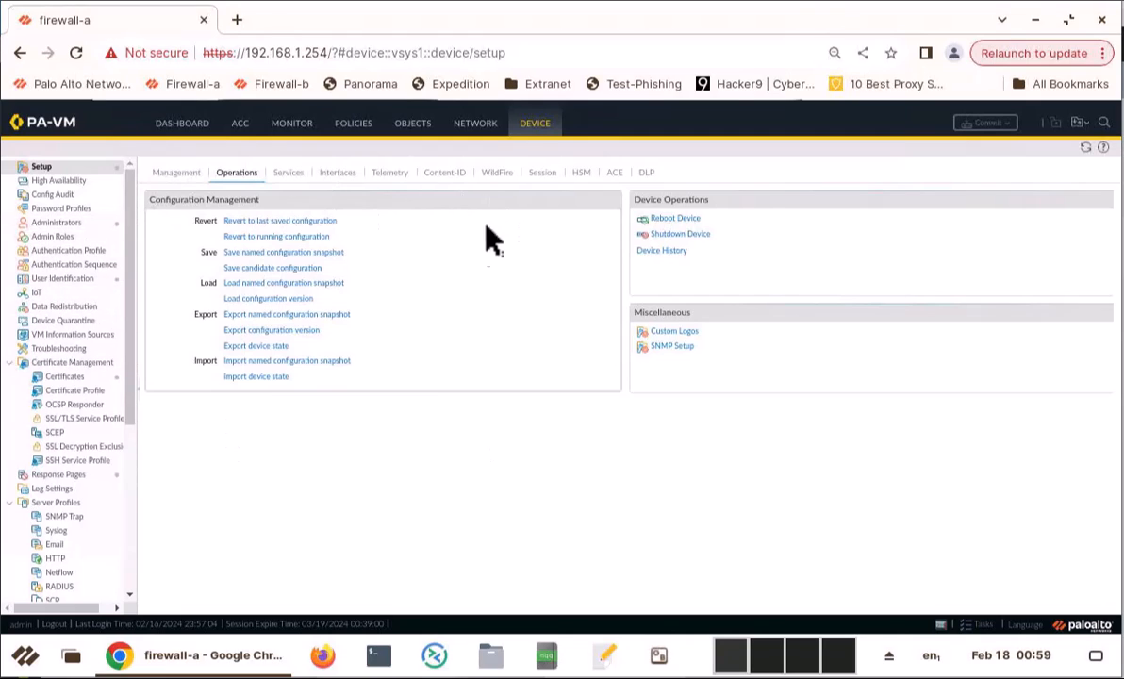
mouse_move(445, 311)
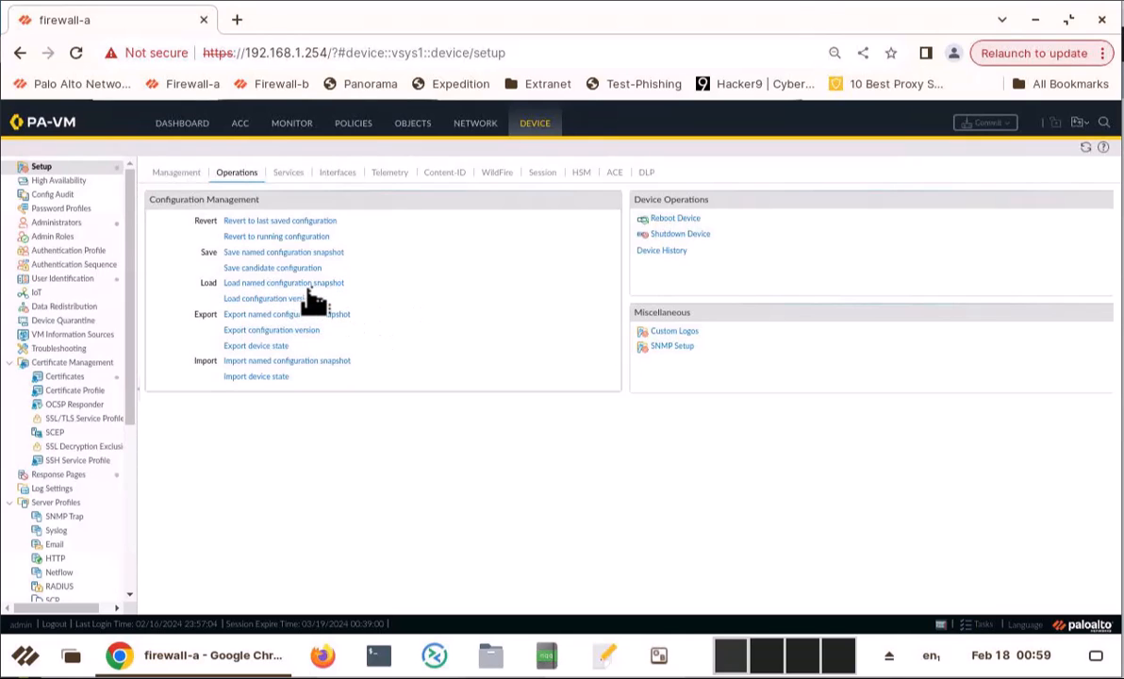
Load the newly saved named snapshot and confirm the load job completed in Task Manager
click(283, 283)
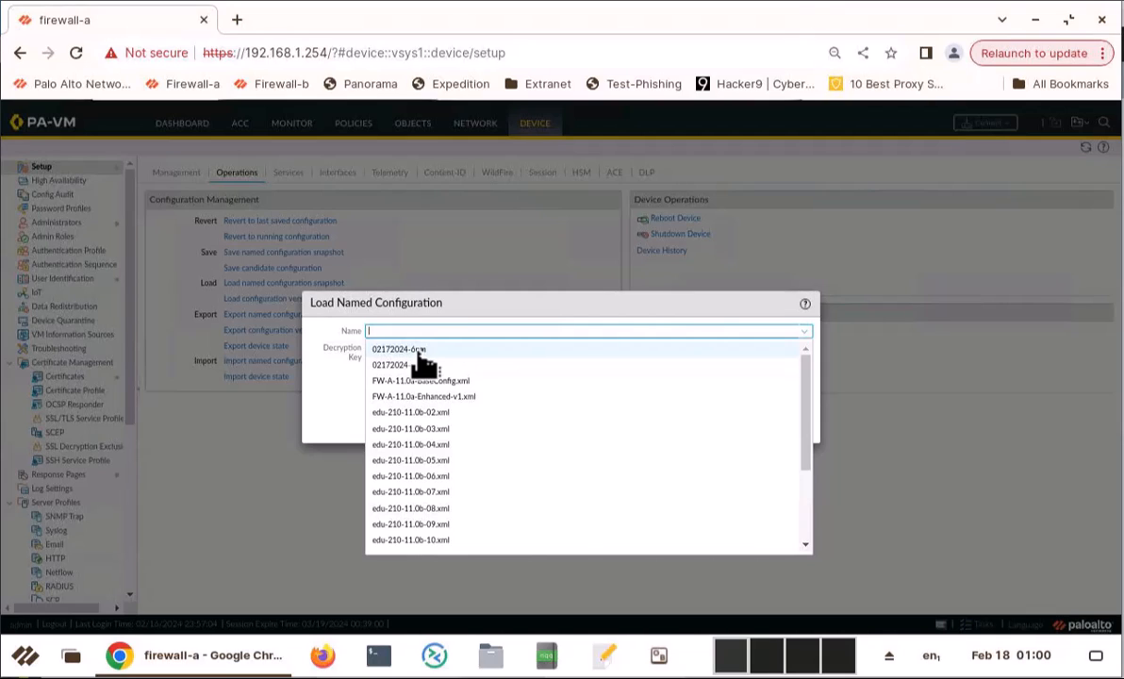
click(397, 347)
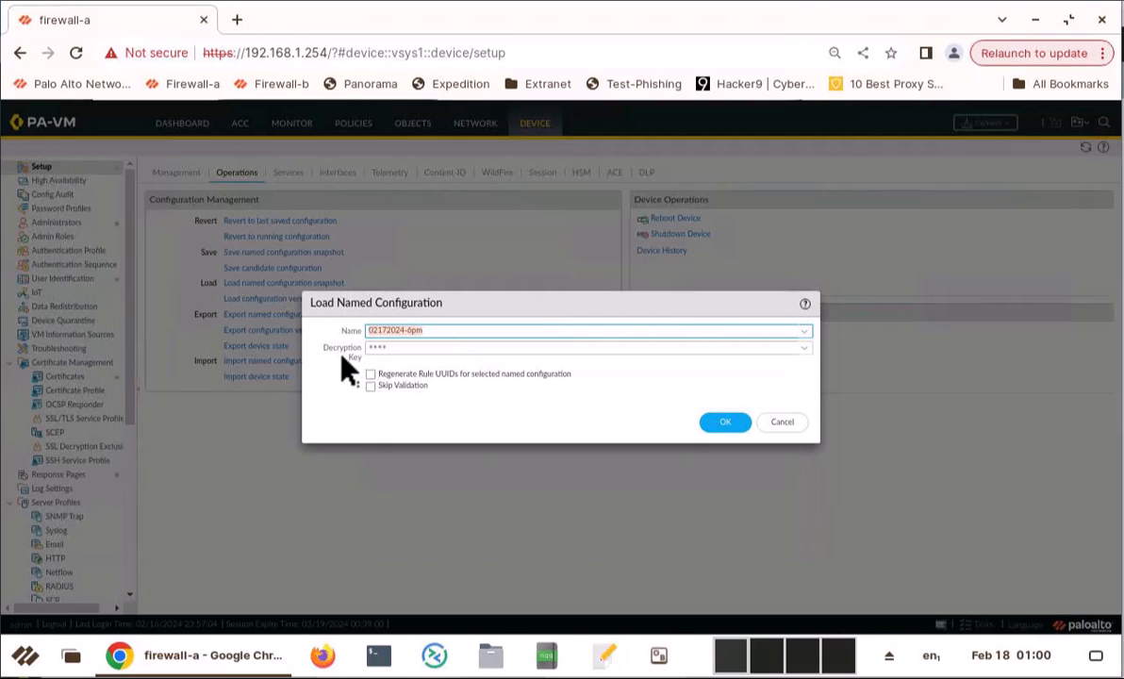
mouse_move(351, 378)
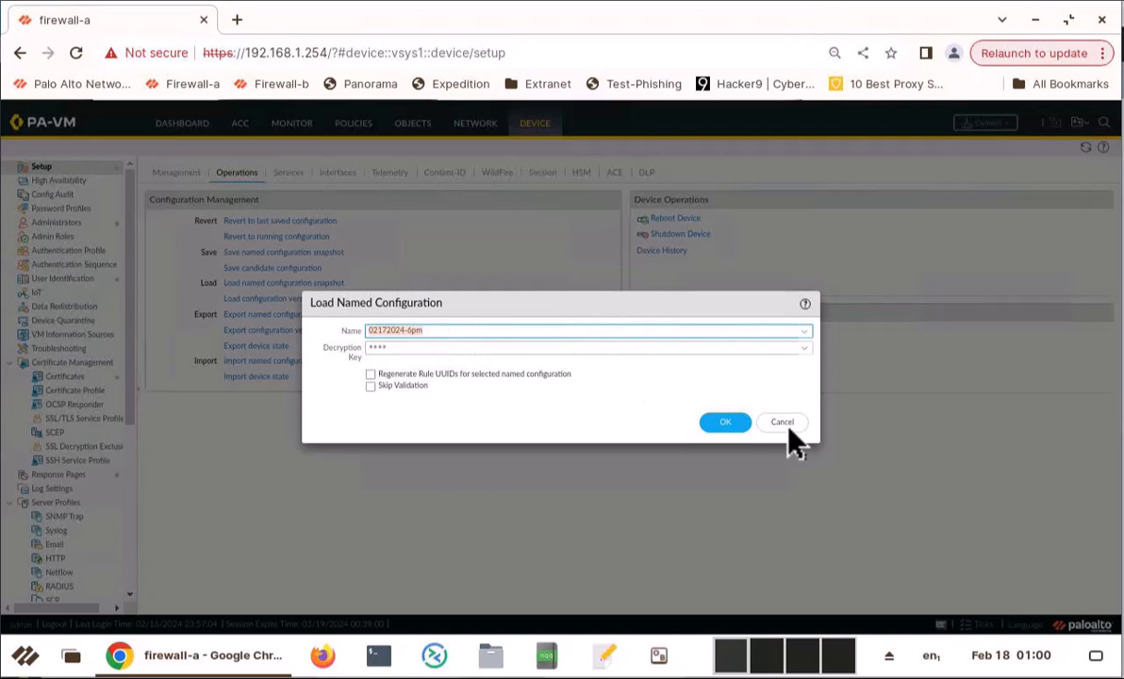
click(725, 422)
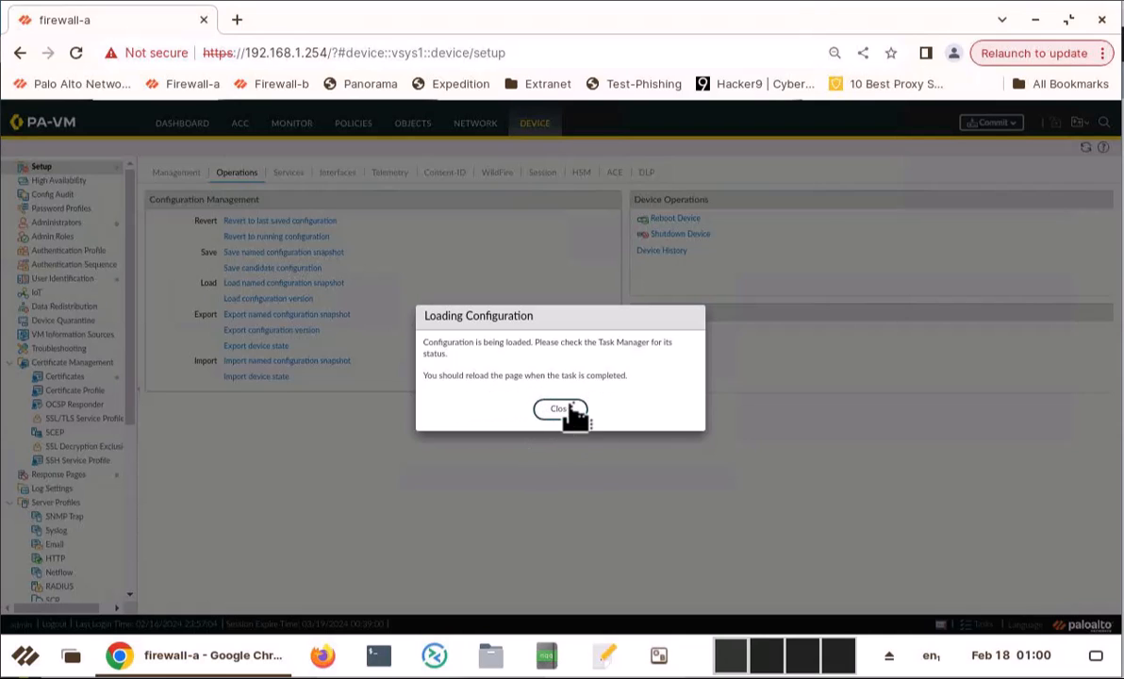
click(558, 408)
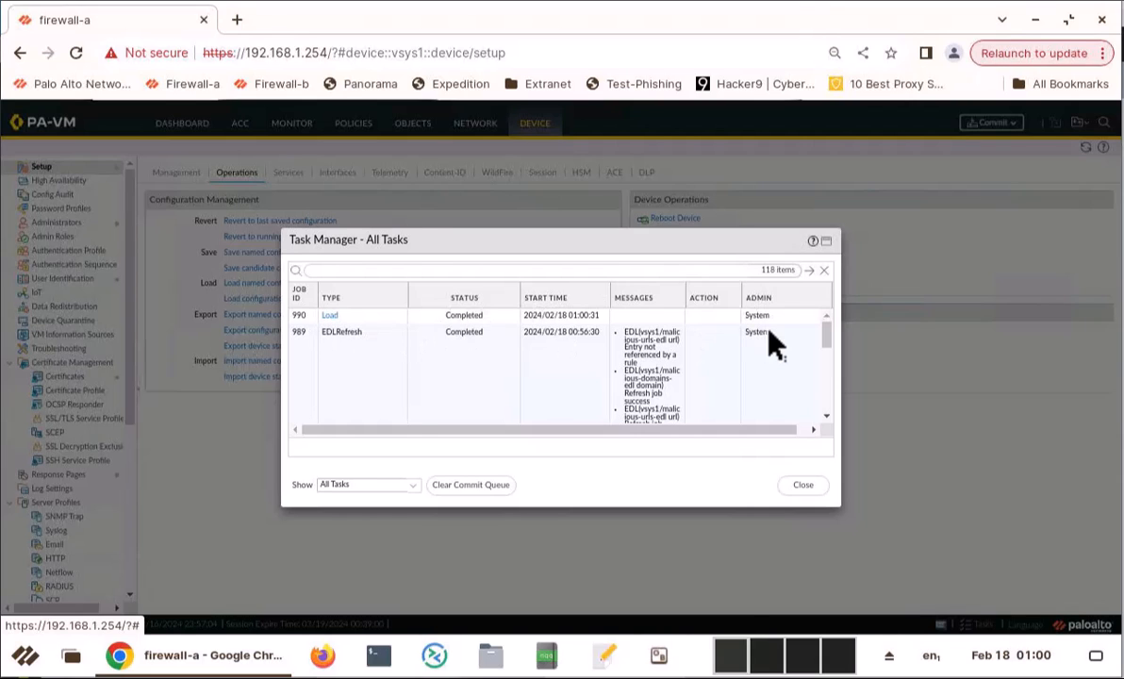
click(804, 483)
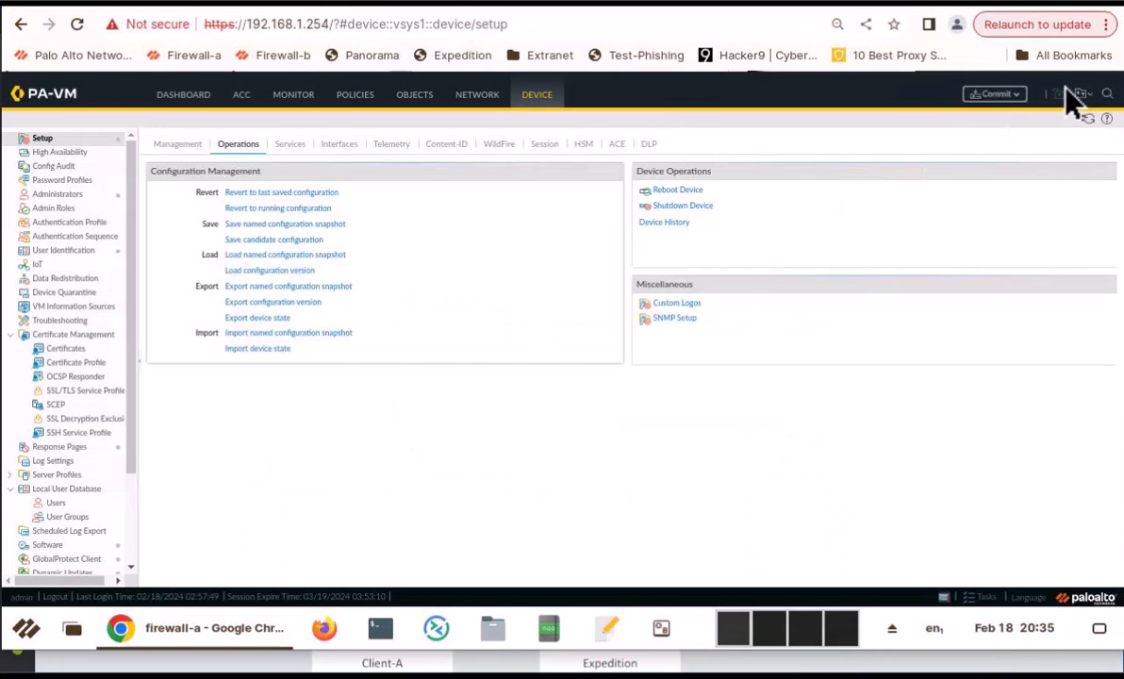
Commit all changes to the firewall and dismiss the Commit Status report
click(992, 94)
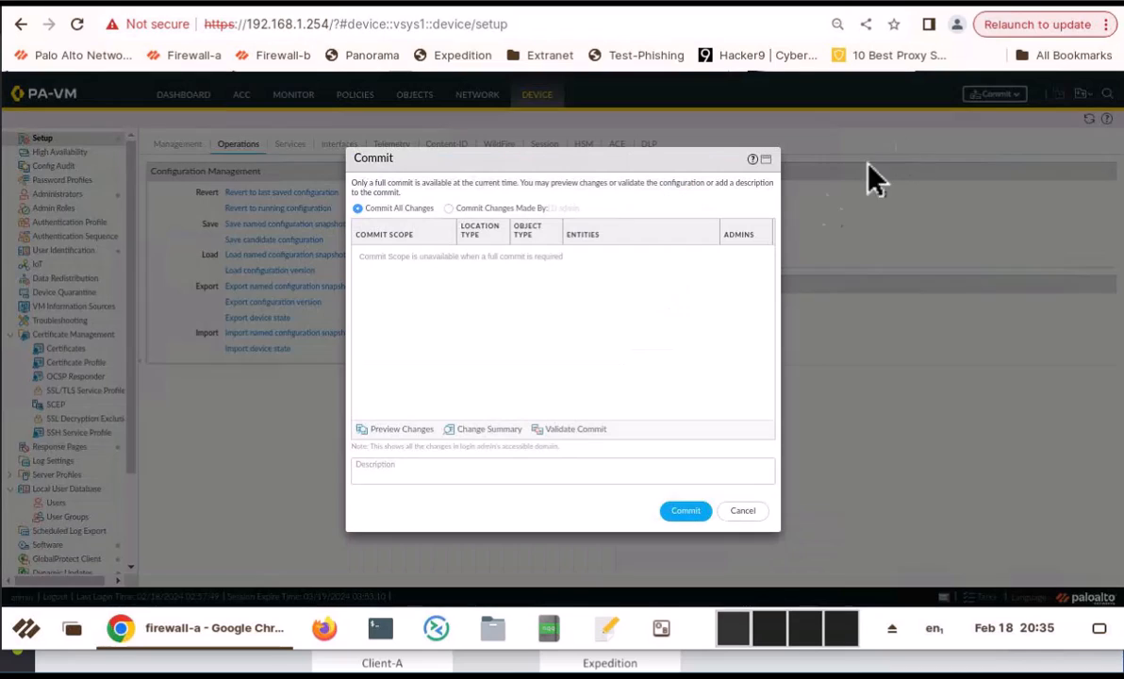
mouse_move(600, 330)
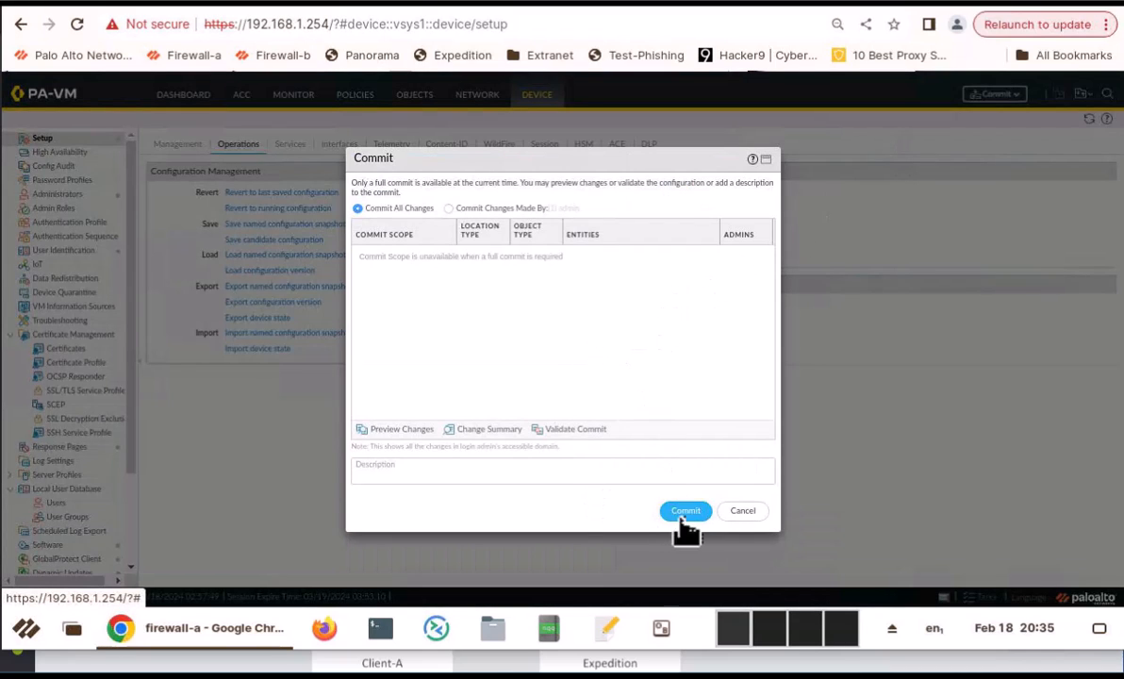
click(687, 510)
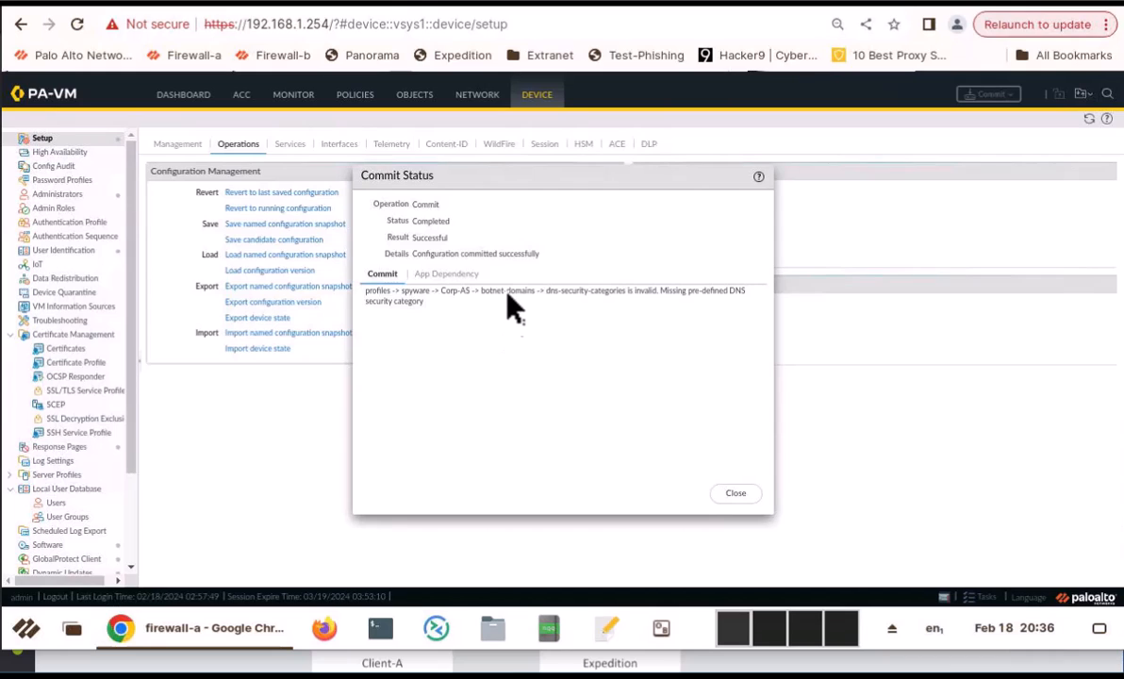
mouse_move(745, 519)
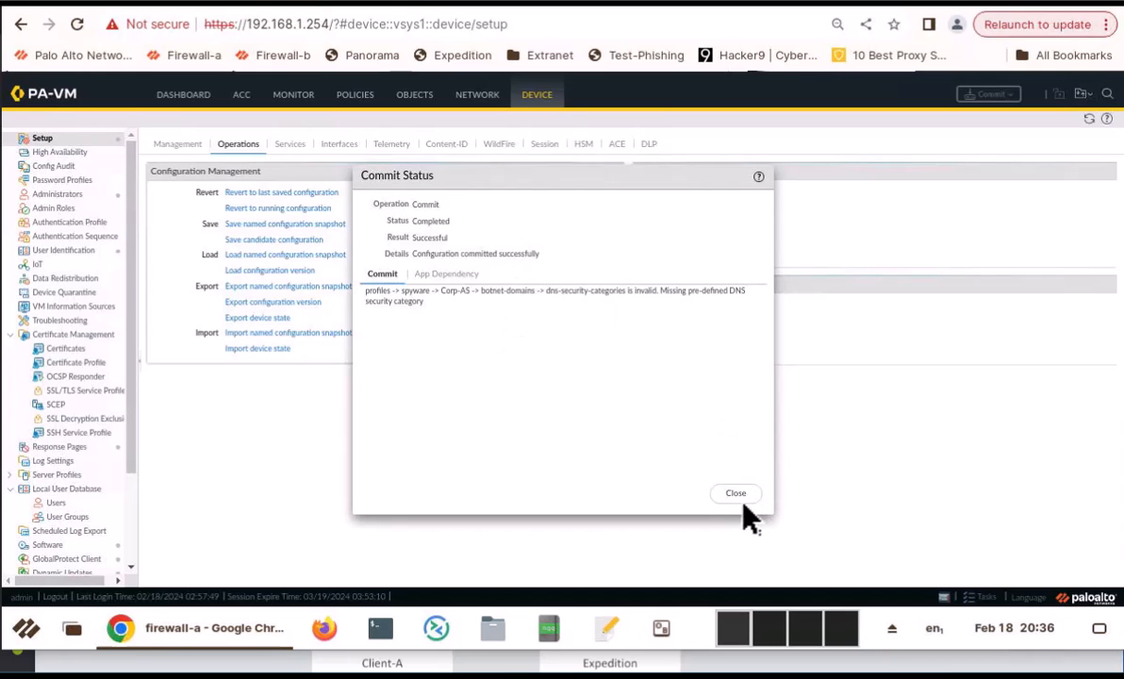
click(736, 494)
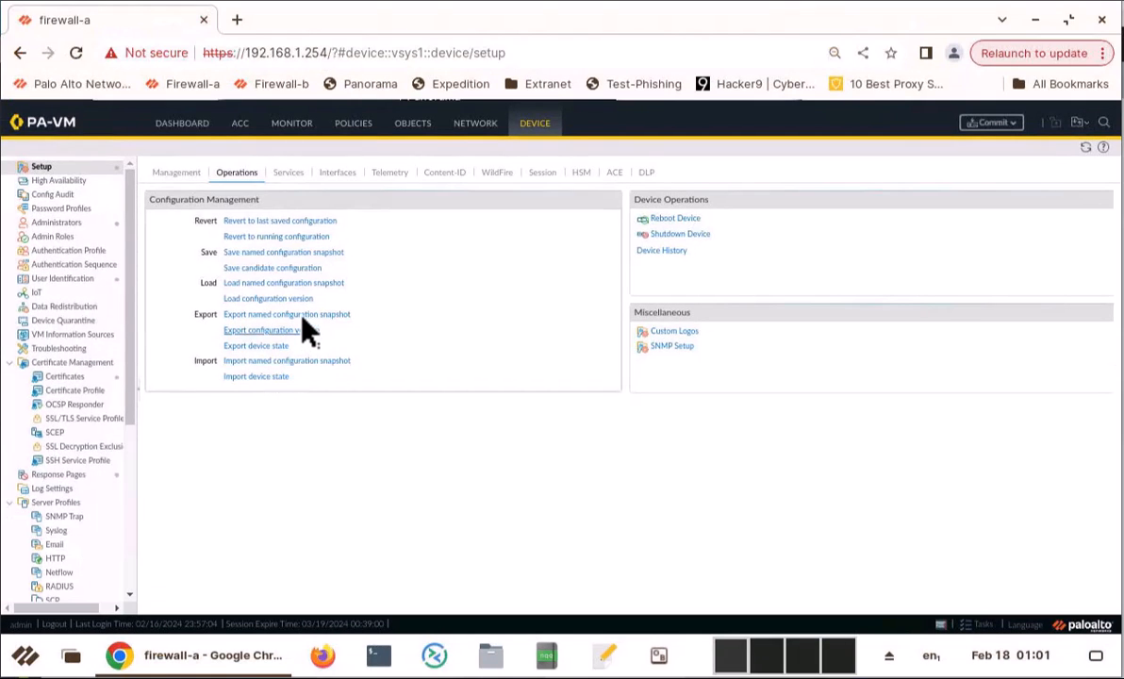
Export the 02172024-6pm named snapshot and save the 78.8 KB file into Downloads
click(287, 313)
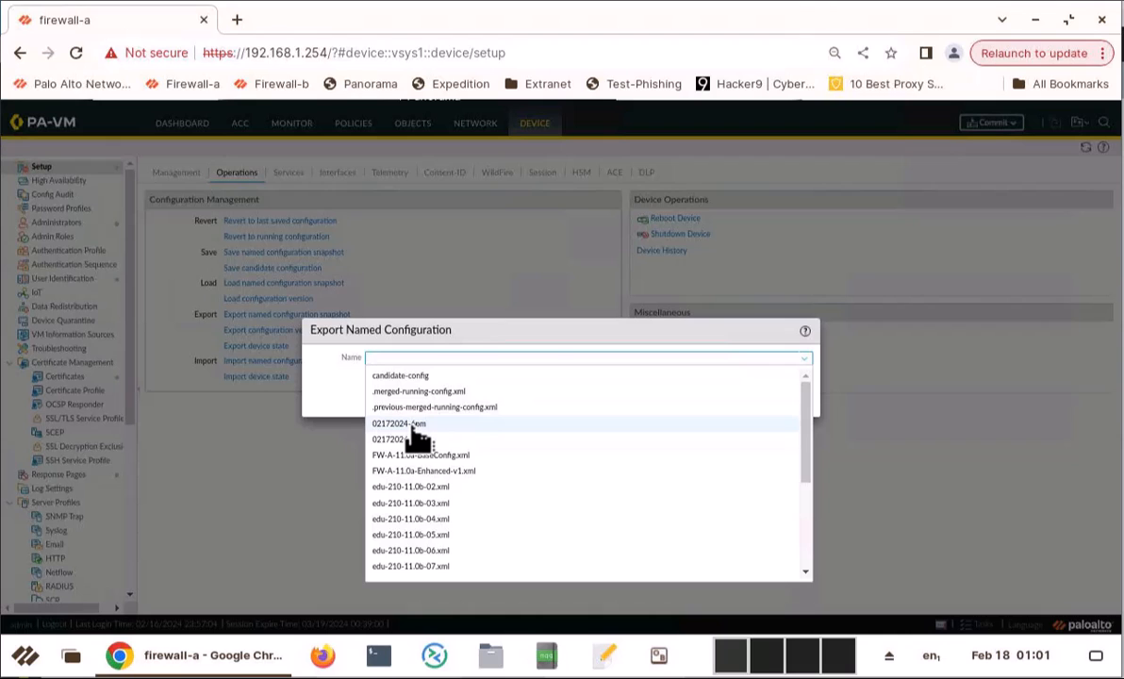
click(400, 422)
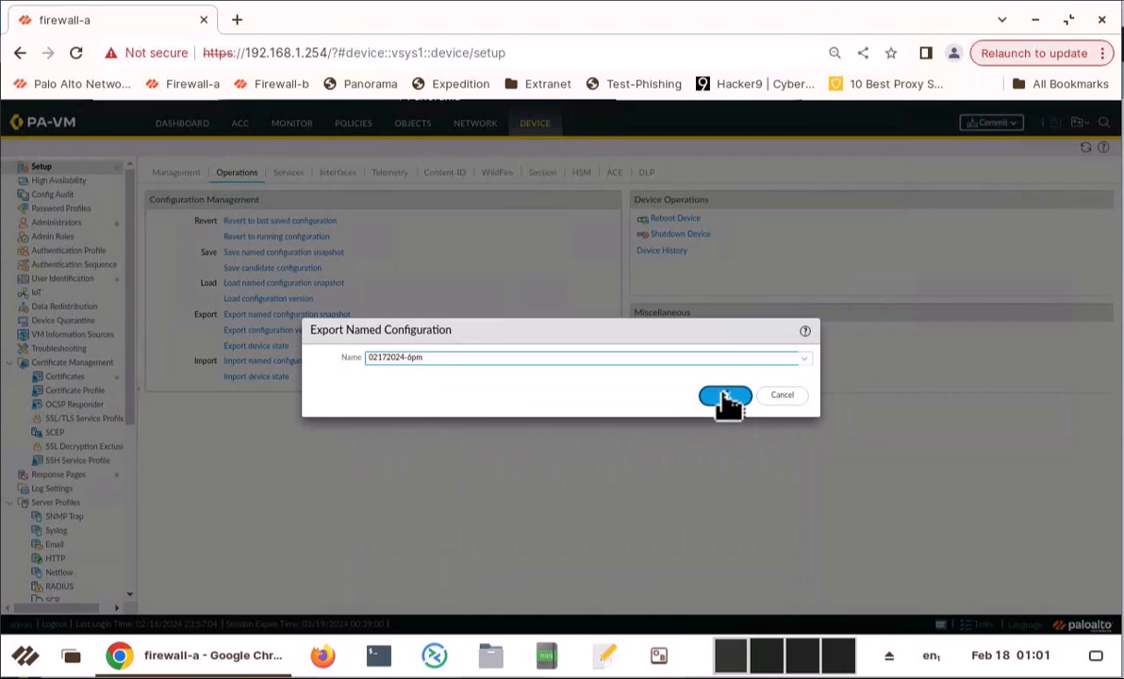
click(725, 397)
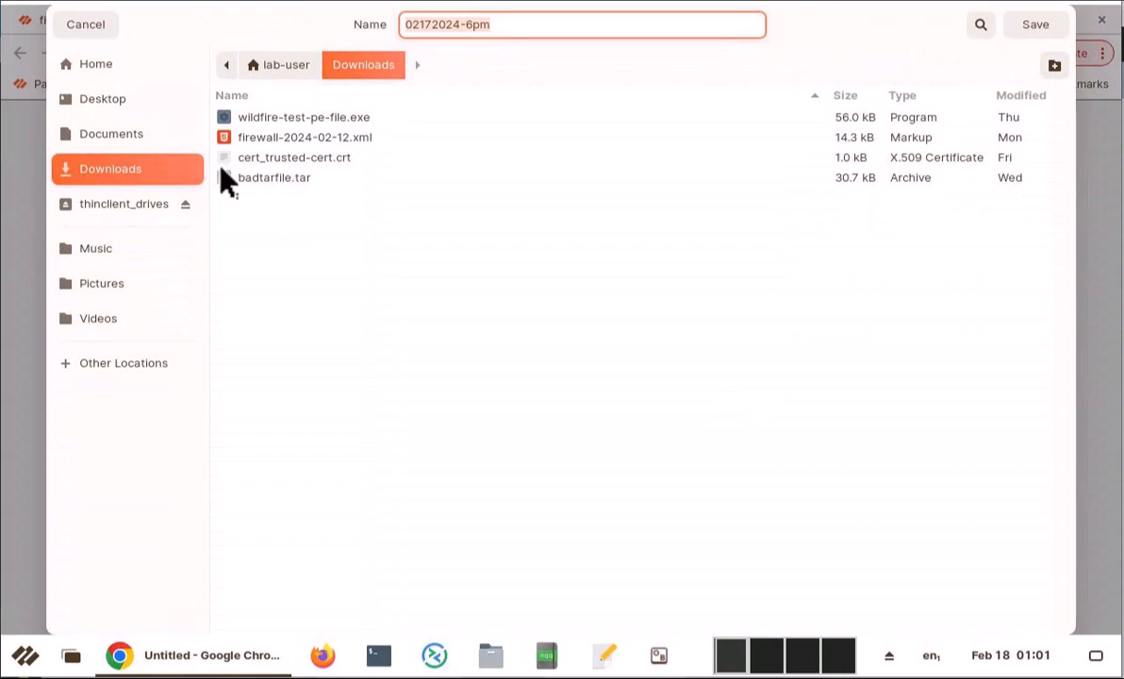
mouse_move(751, 117)
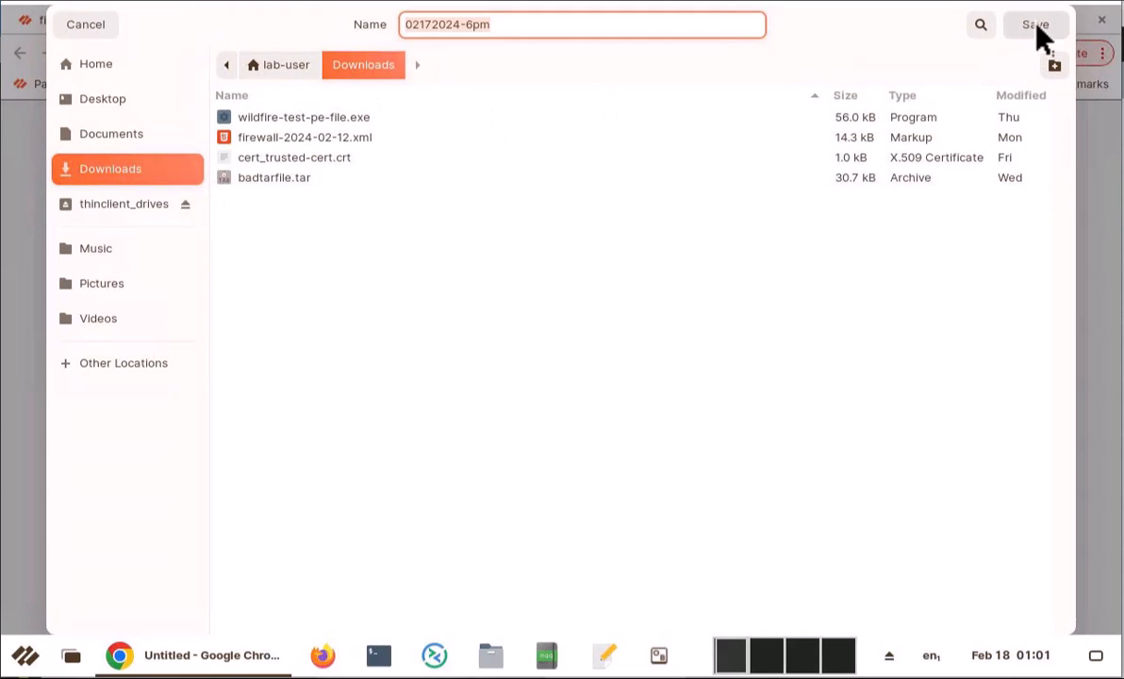
click(1034, 25)
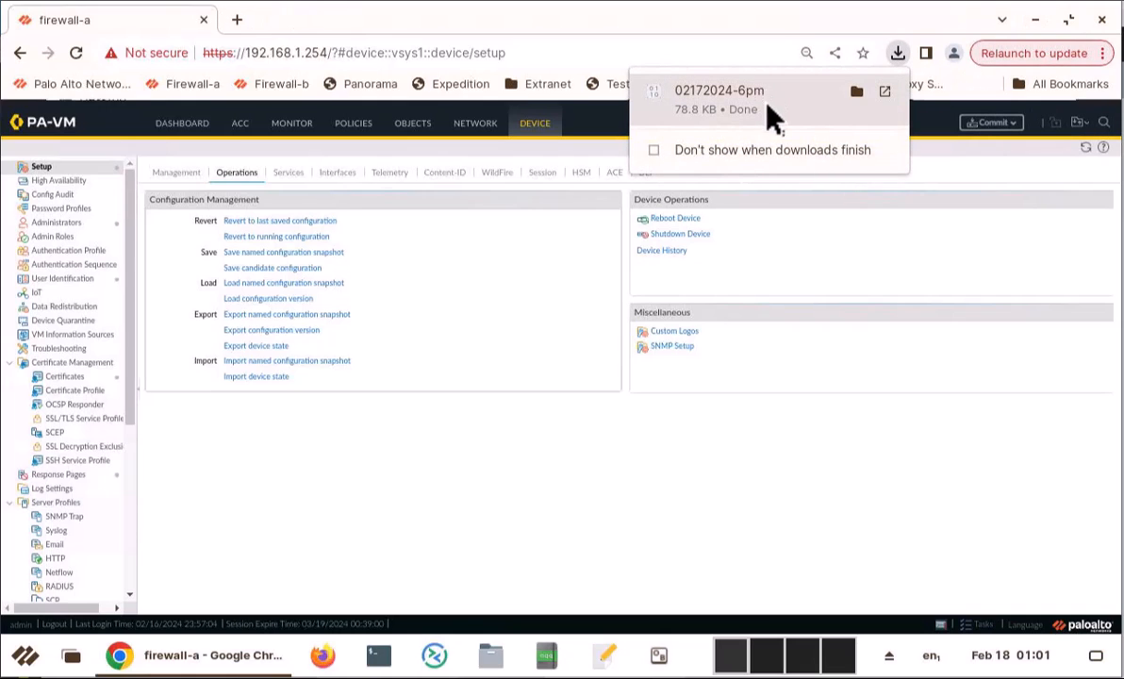
mouse_move(343, 449)
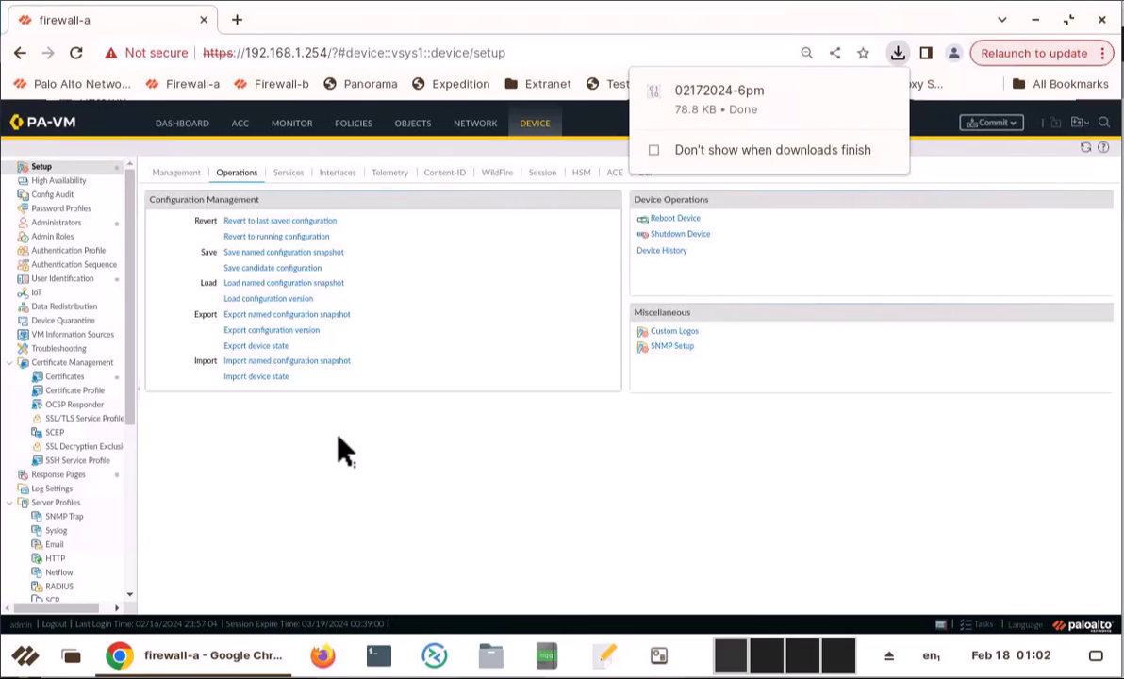
mouse_move(298, 396)
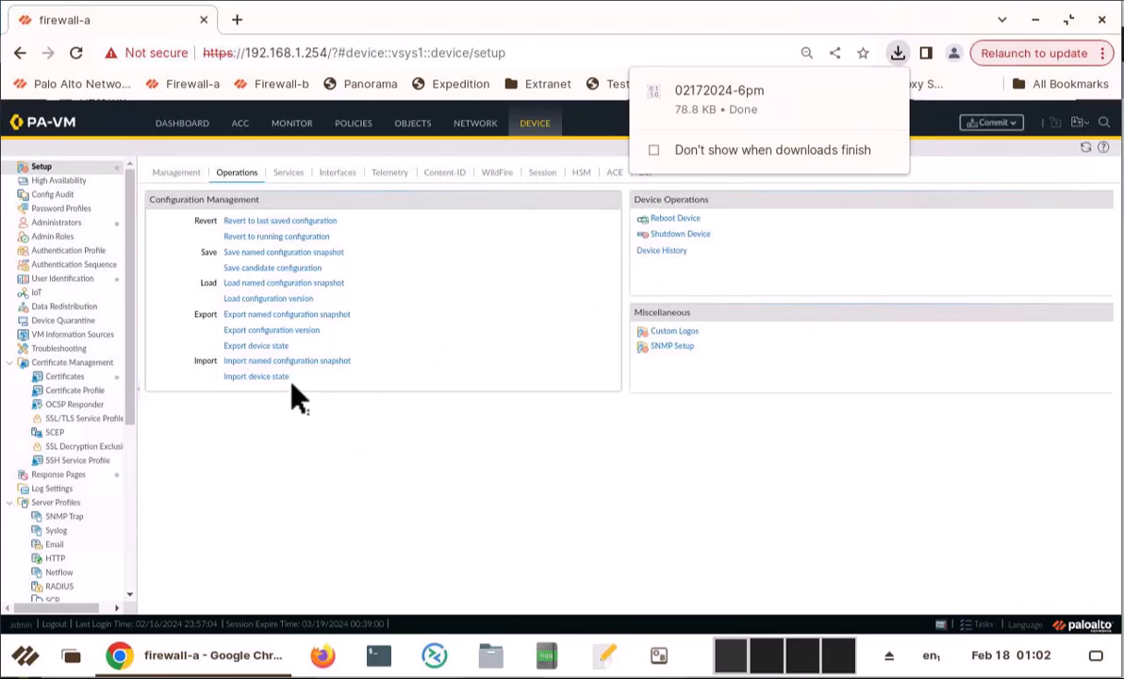
mouse_move(287, 360)
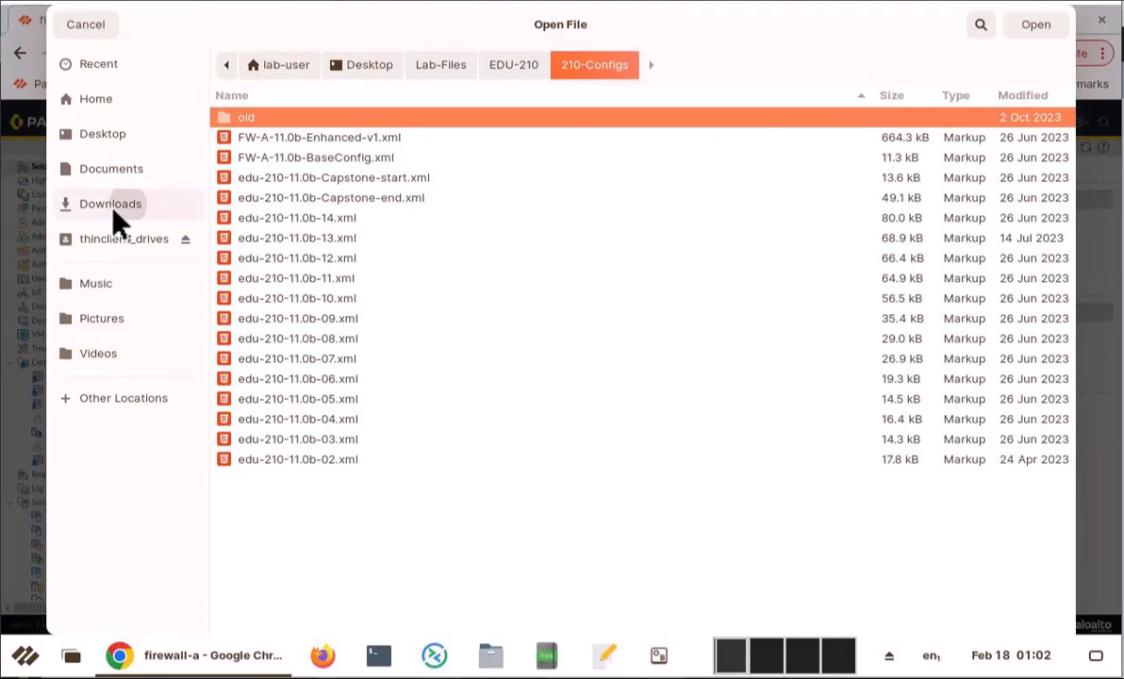
Upload the 02172024-6pm file from Downloads for import; it fails for lacking the .xml extension
click(110, 204)
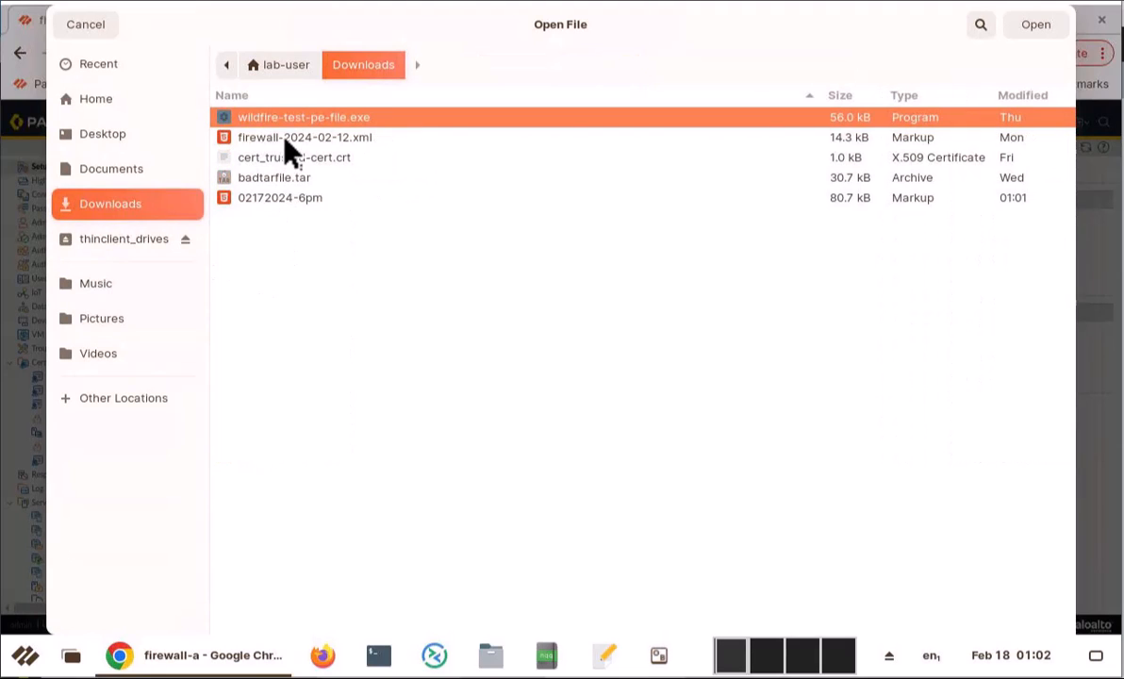
mouse_move(303, 161)
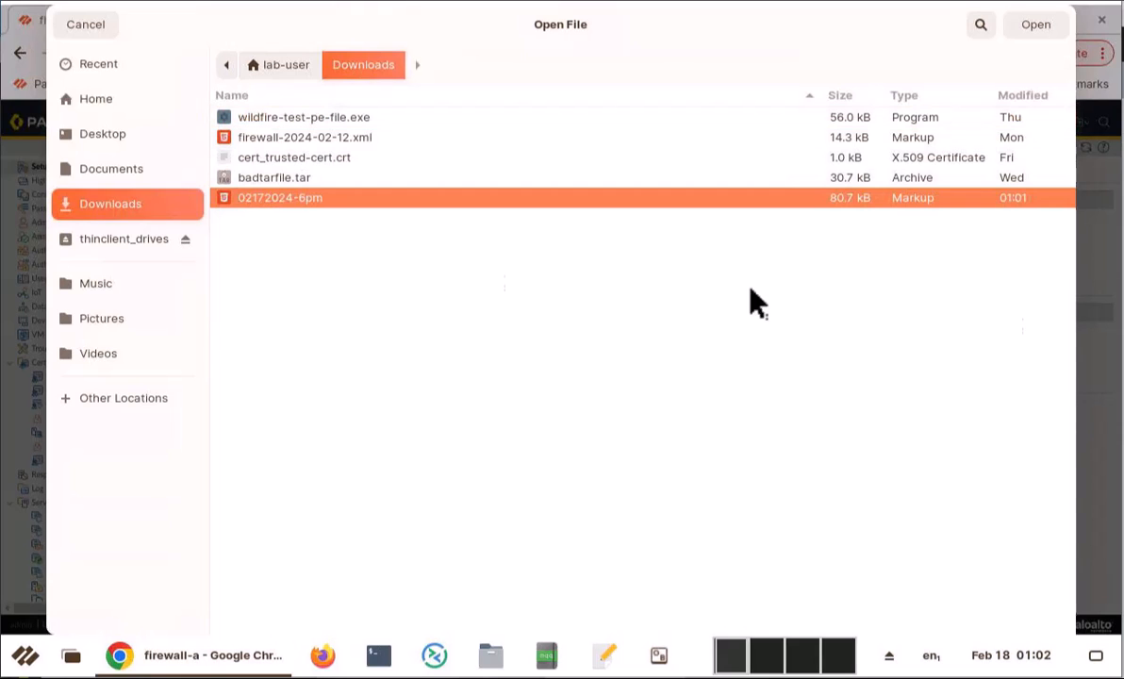
click(1036, 23)
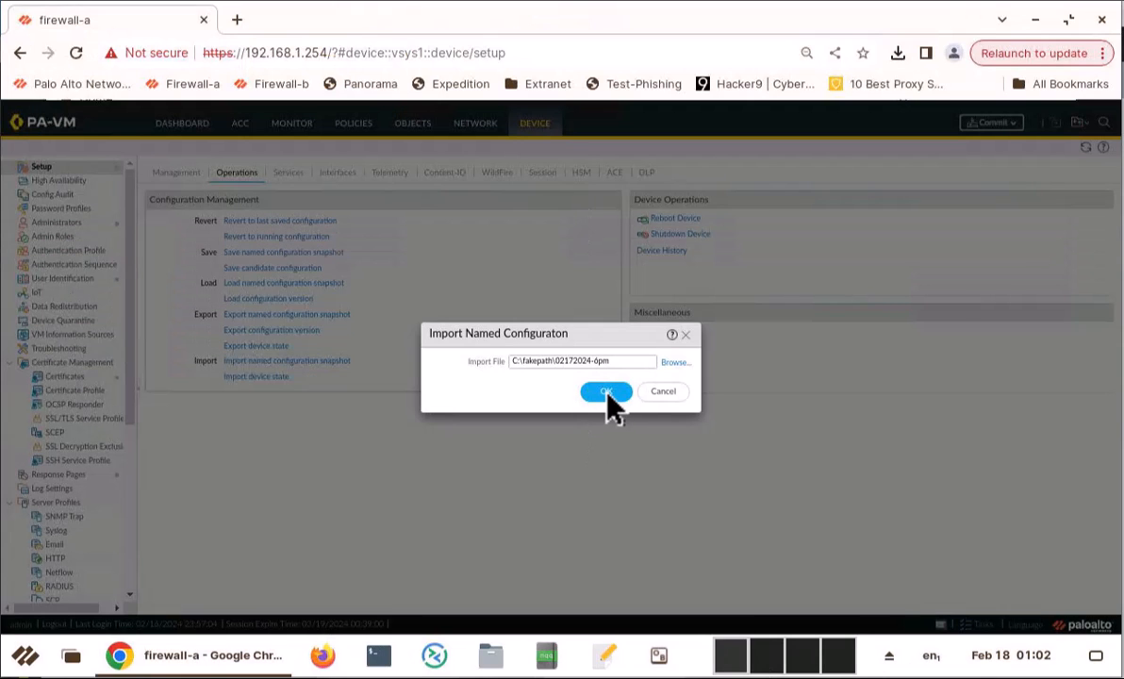
click(605, 391)
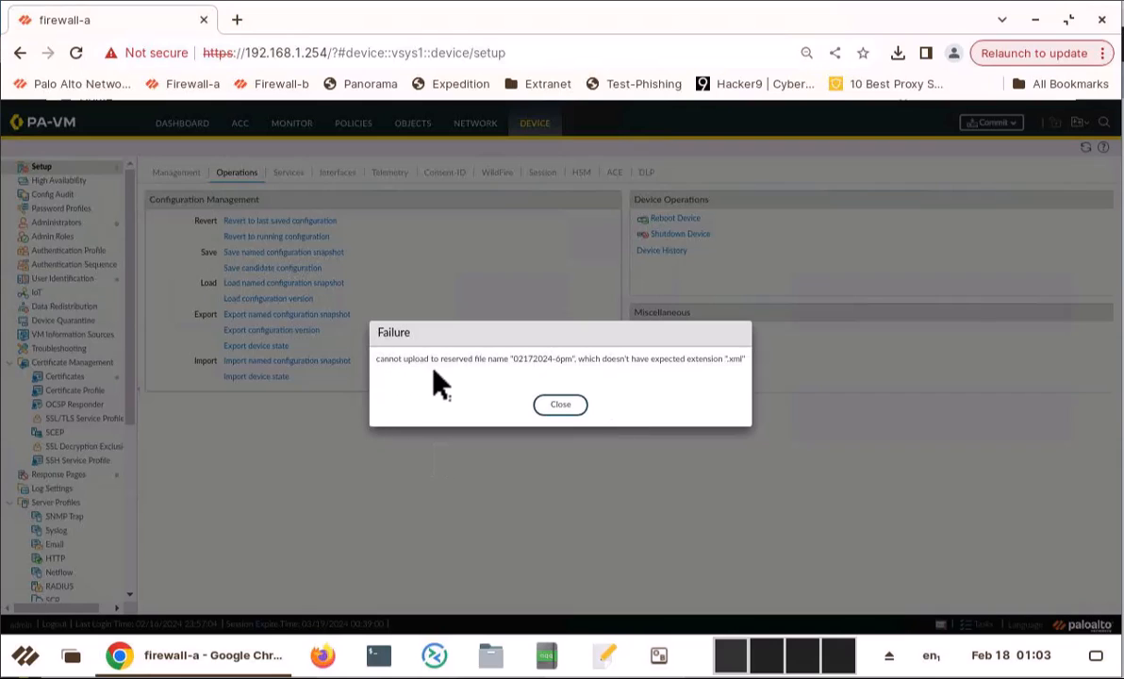
mouse_move(750, 385)
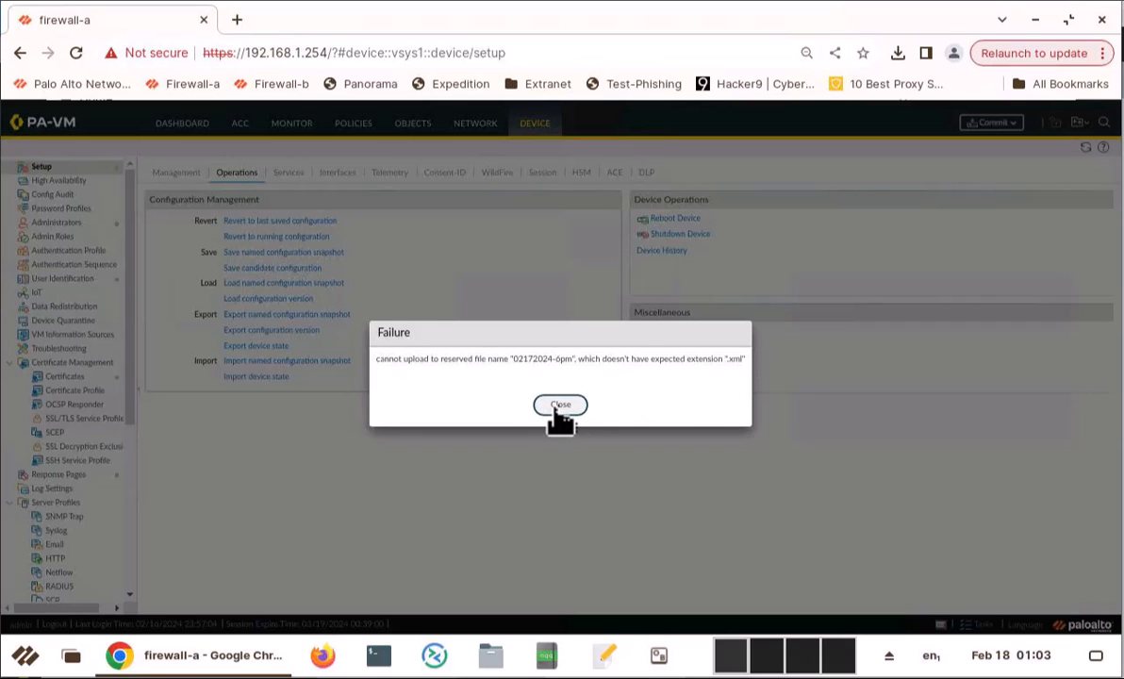
Dismiss the failure, then rename 02172024-6pm in Downloads to 02172024.xml
click(558, 403)
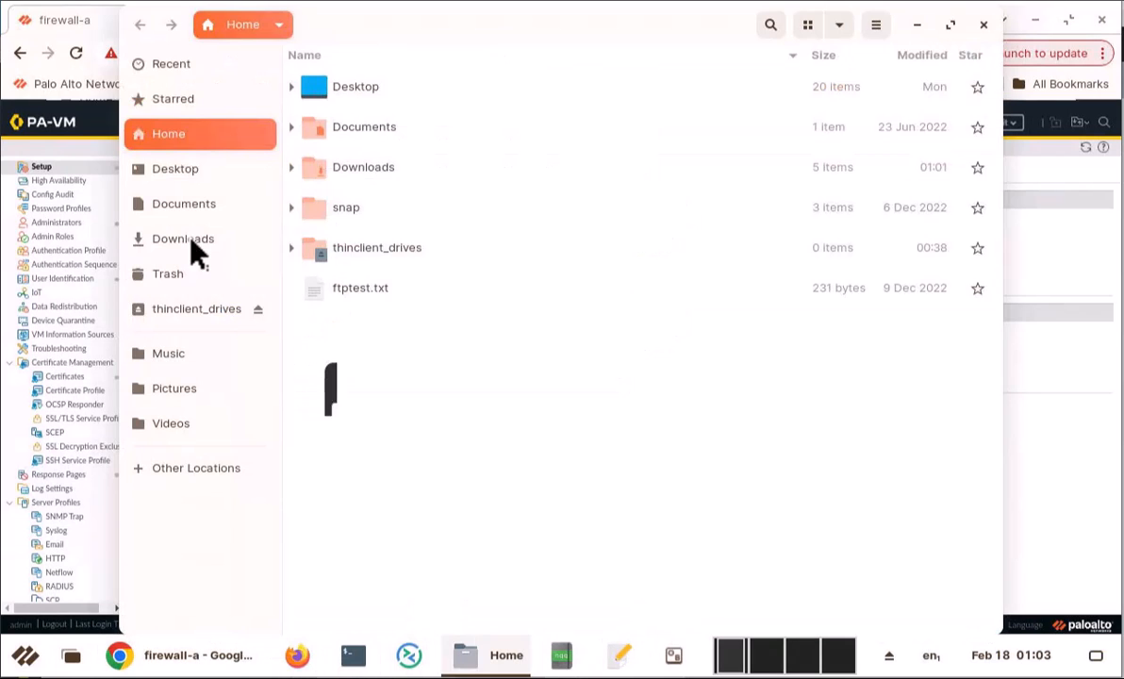
click(183, 238)
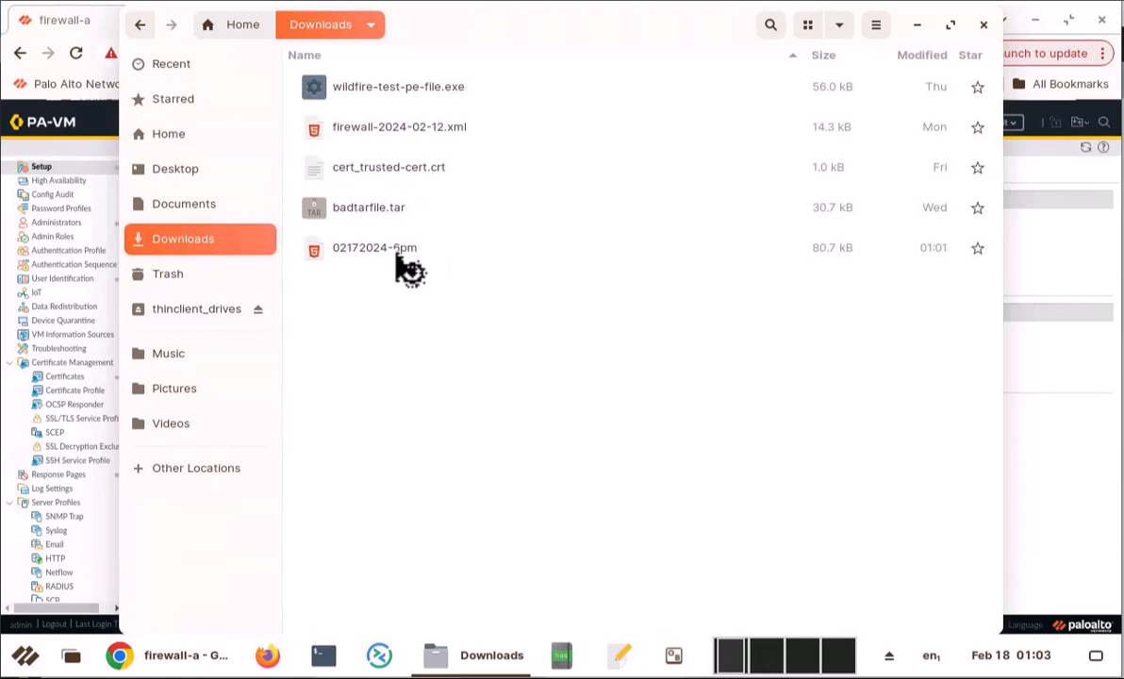
click(373, 247)
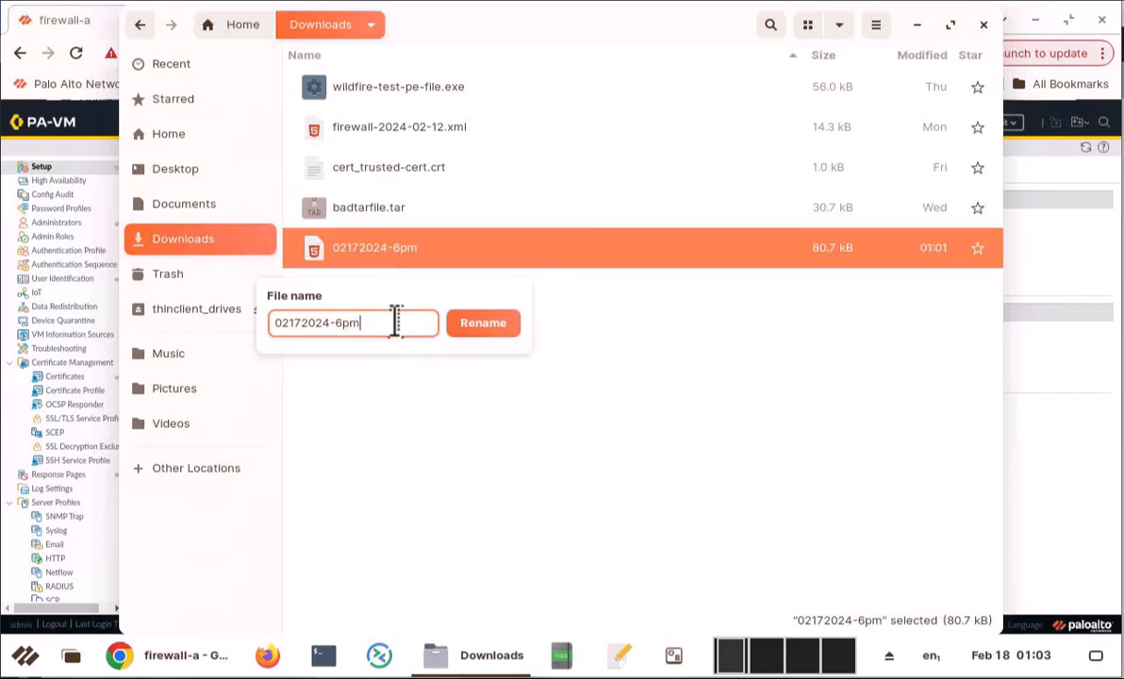
key(BackSpace)
text(.xml)
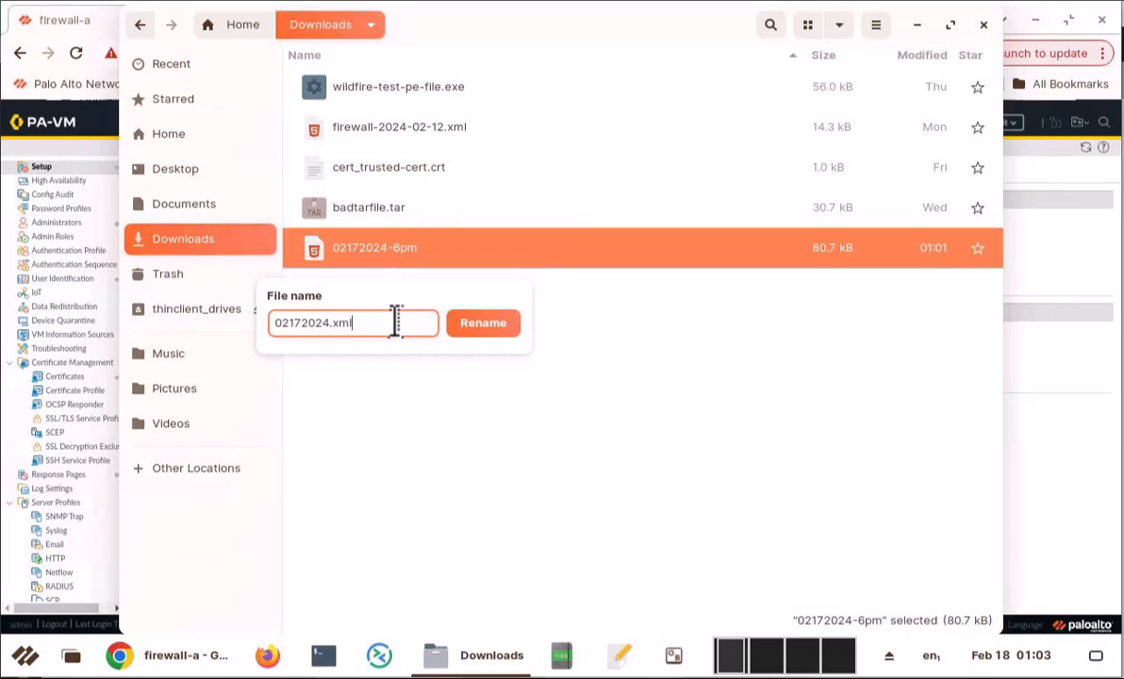
click(482, 322)
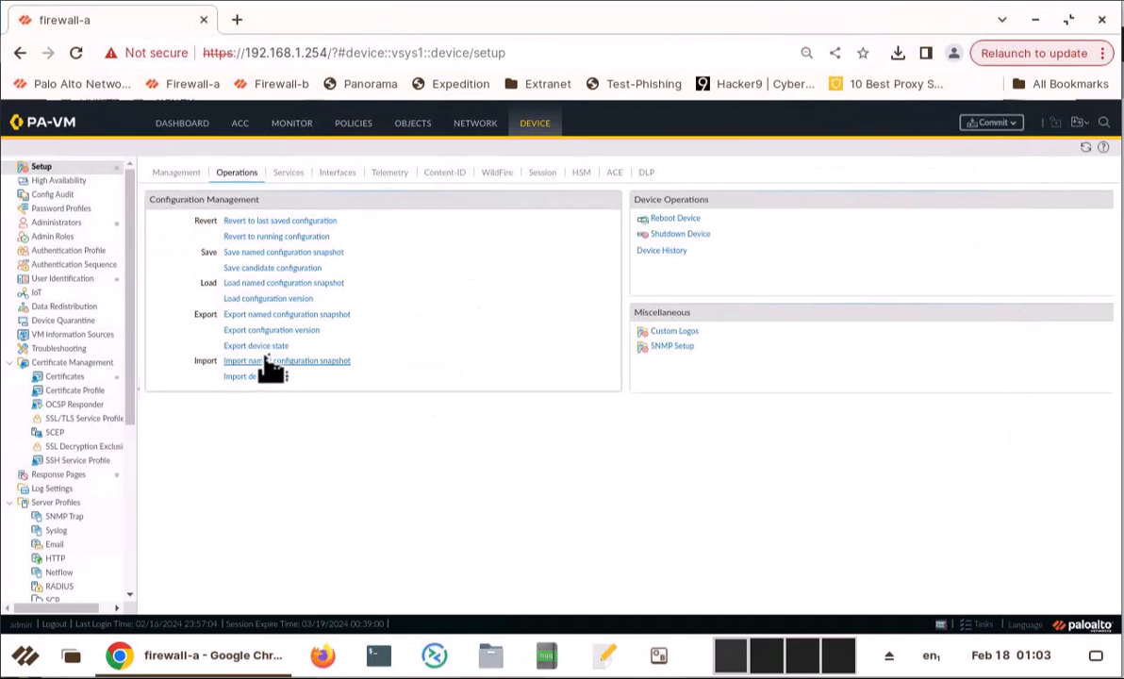
Import 02172024.xml from Downloads as a named snapshot and dismiss the success message
click(286, 361)
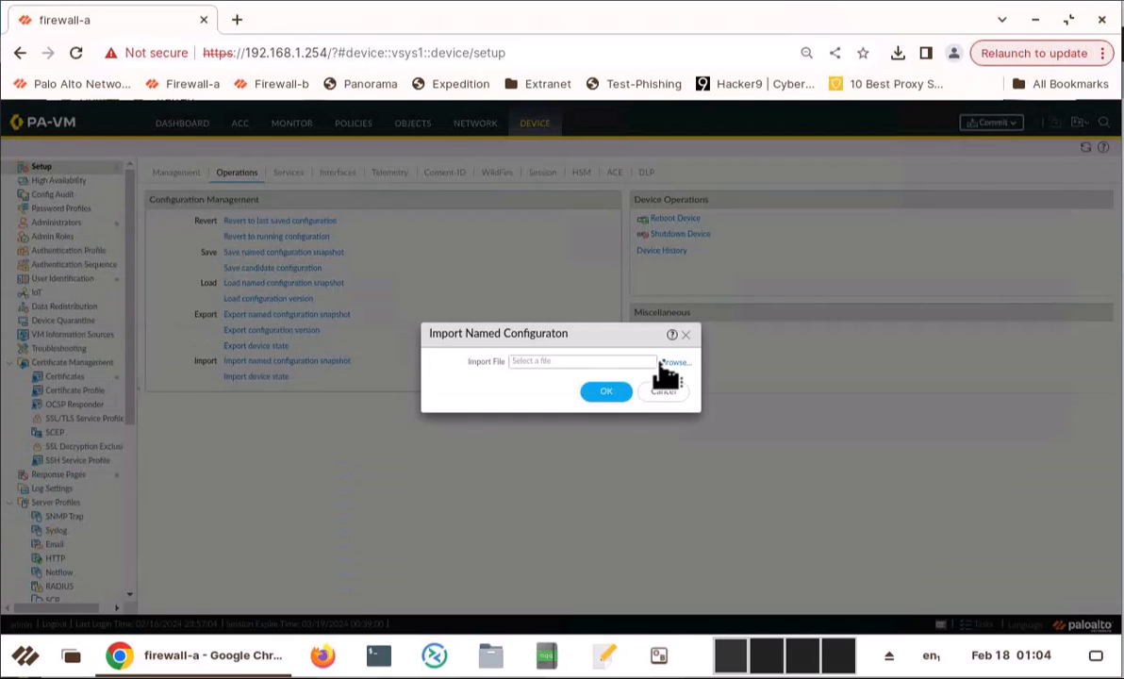
click(676, 362)
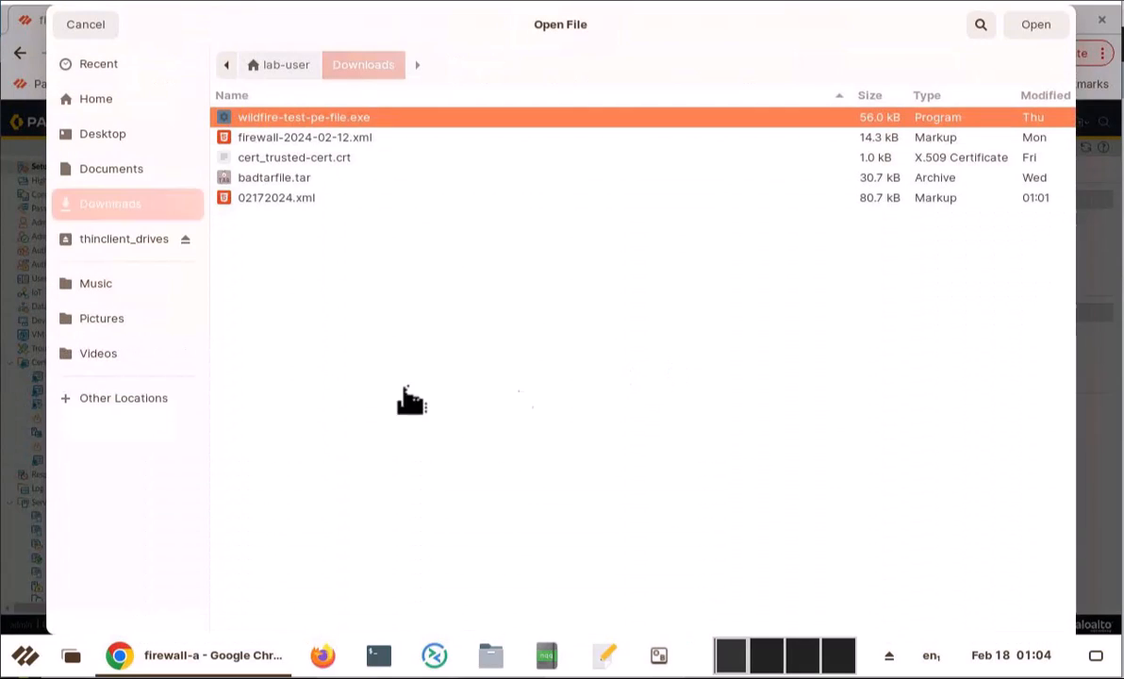
click(276, 198)
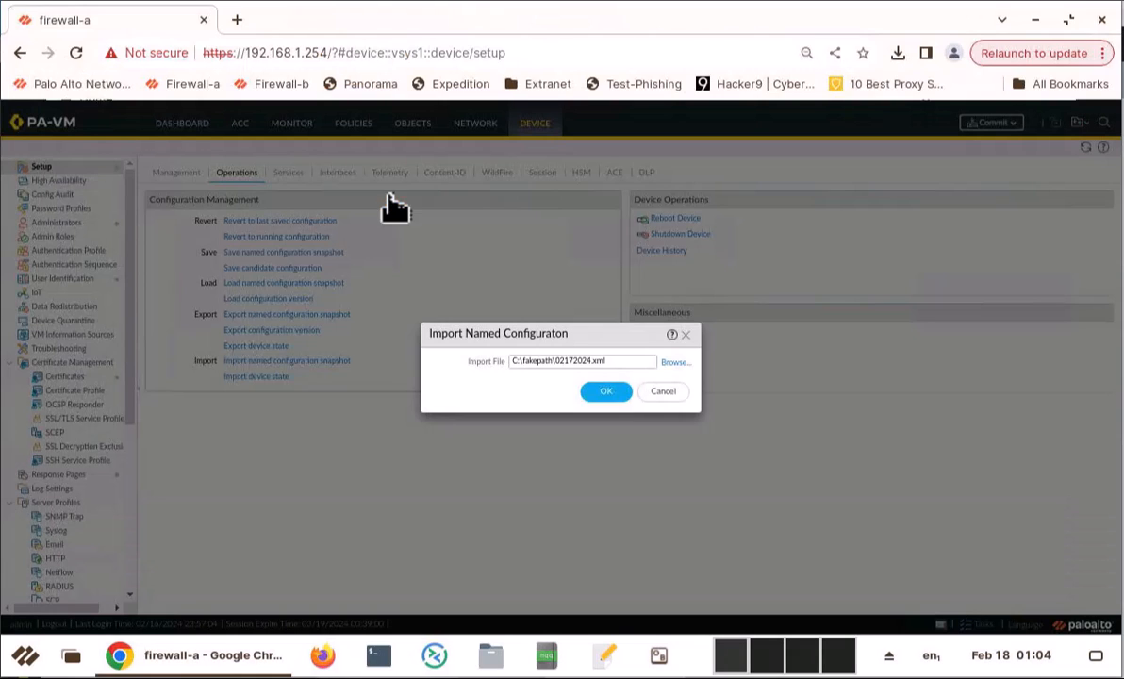
click(605, 391)
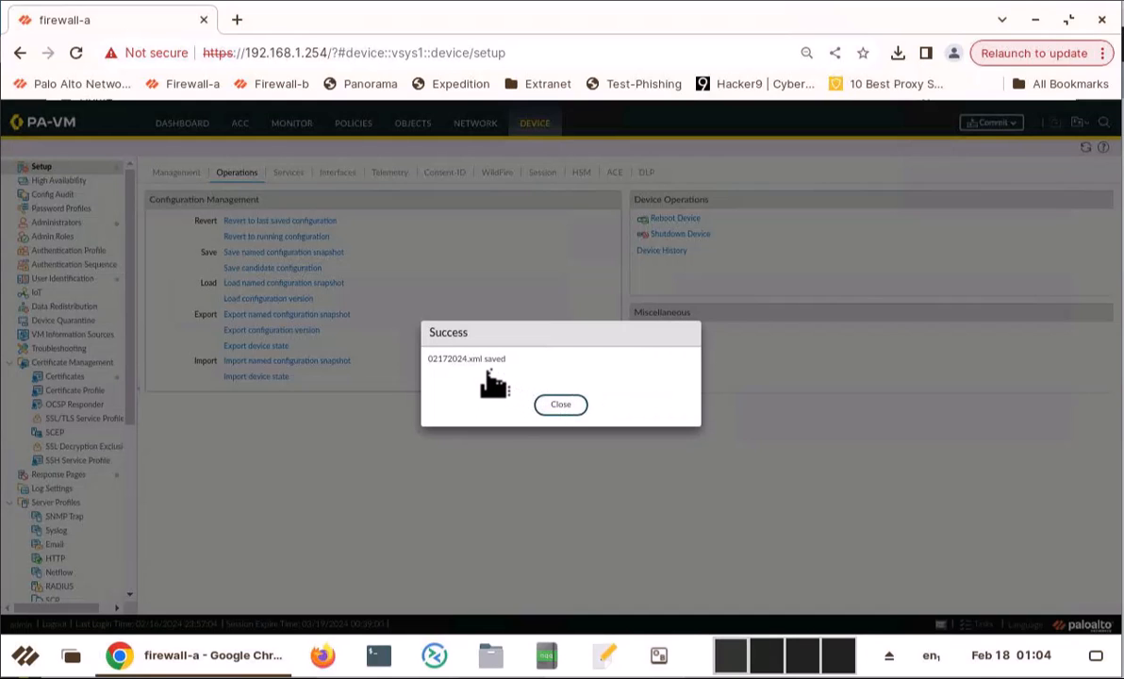
mouse_move(487, 381)
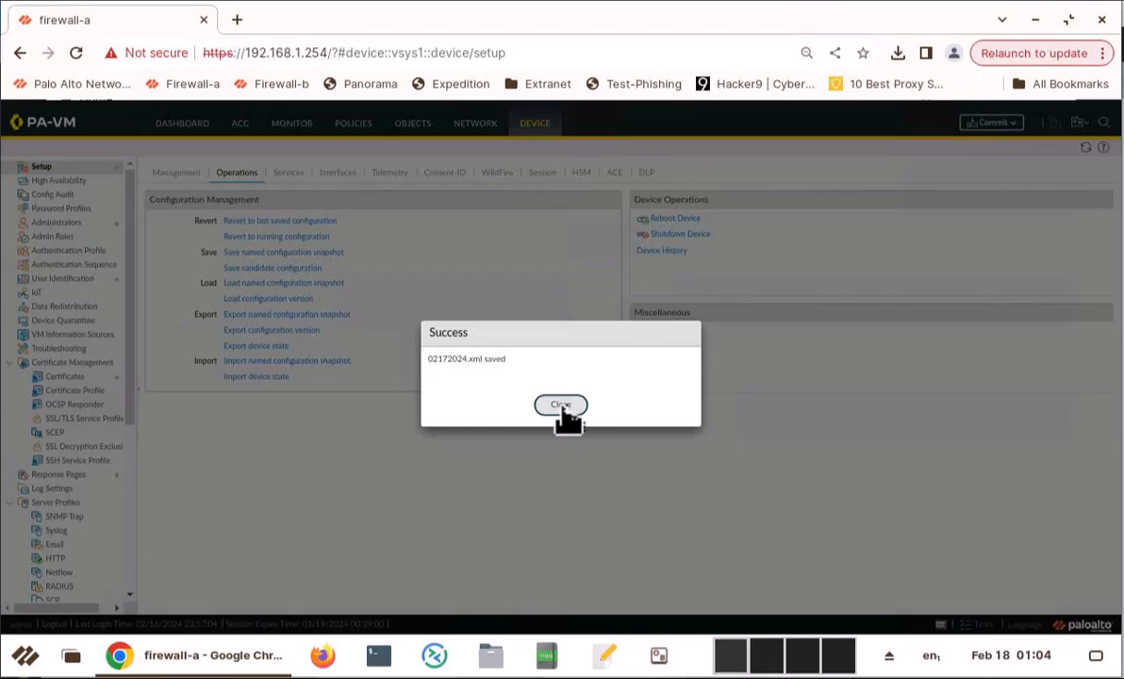
click(562, 404)
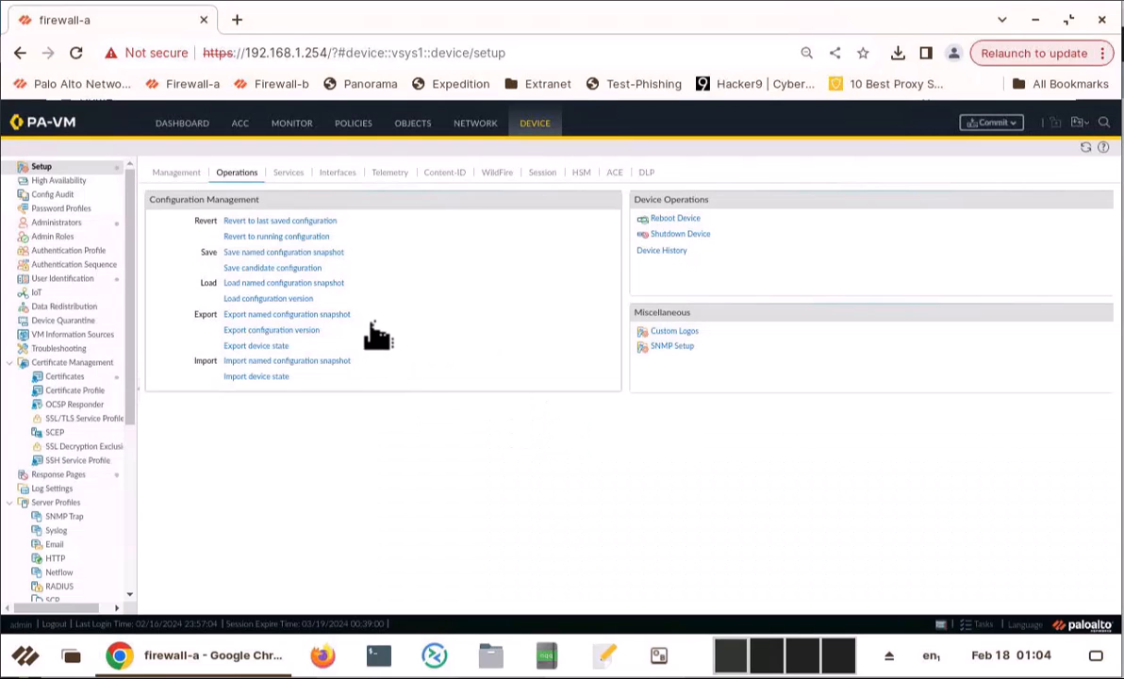
mouse_move(268, 376)
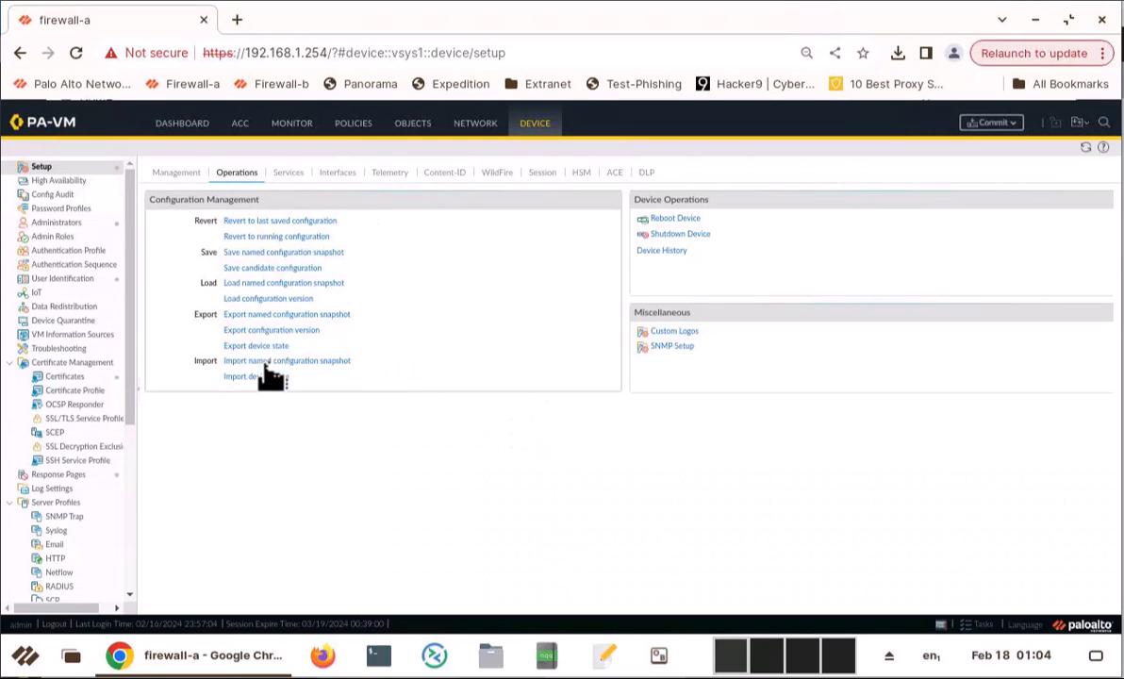
mouse_move(336, 395)
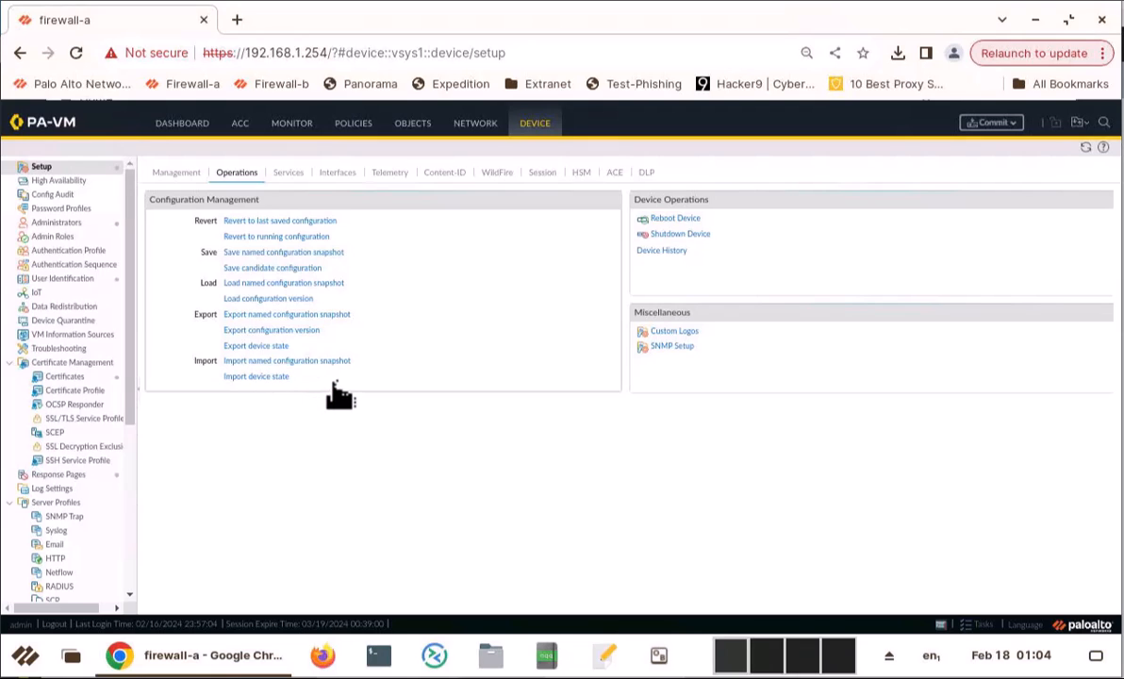
mouse_move(338, 394)
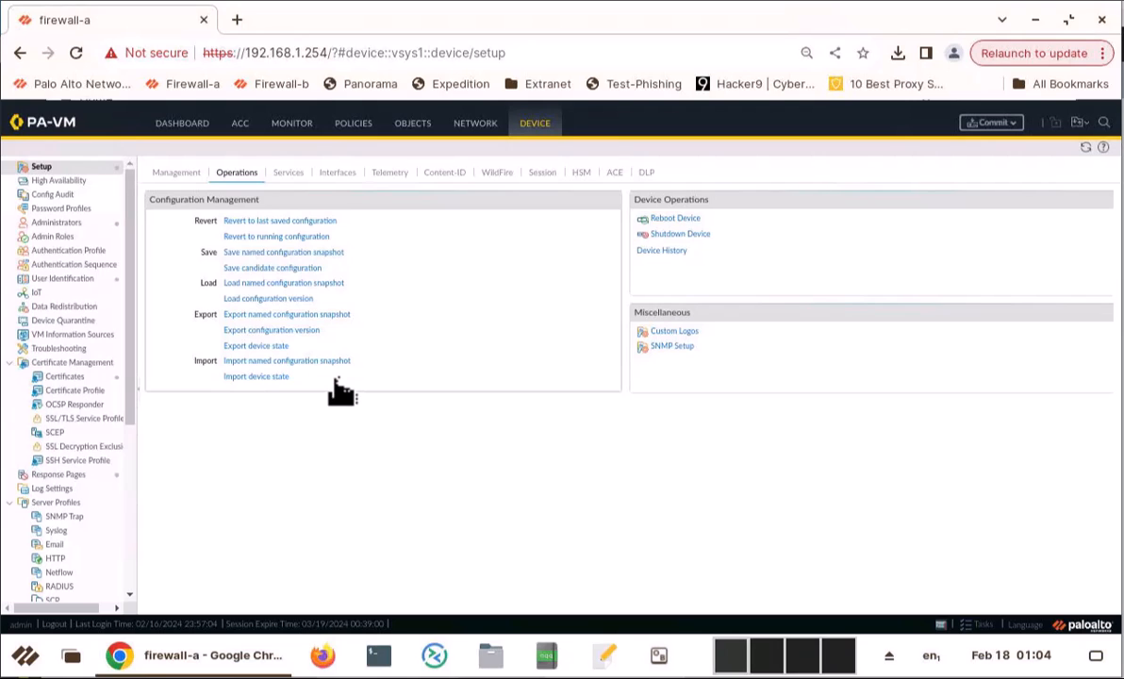
mouse_move(283, 283)
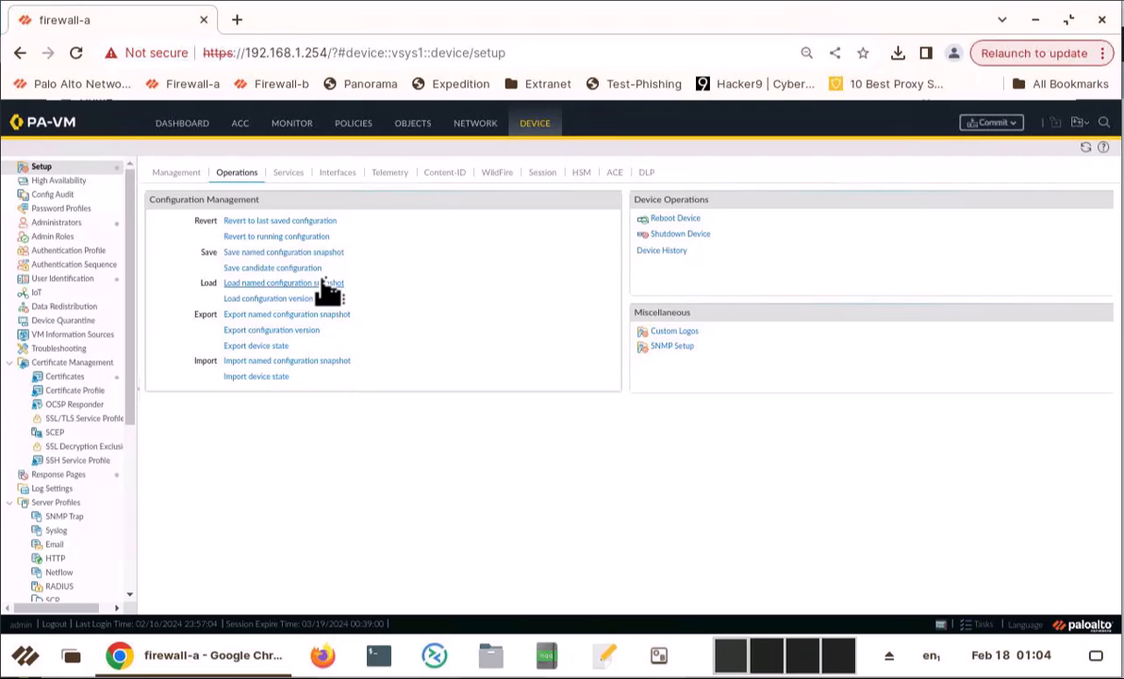